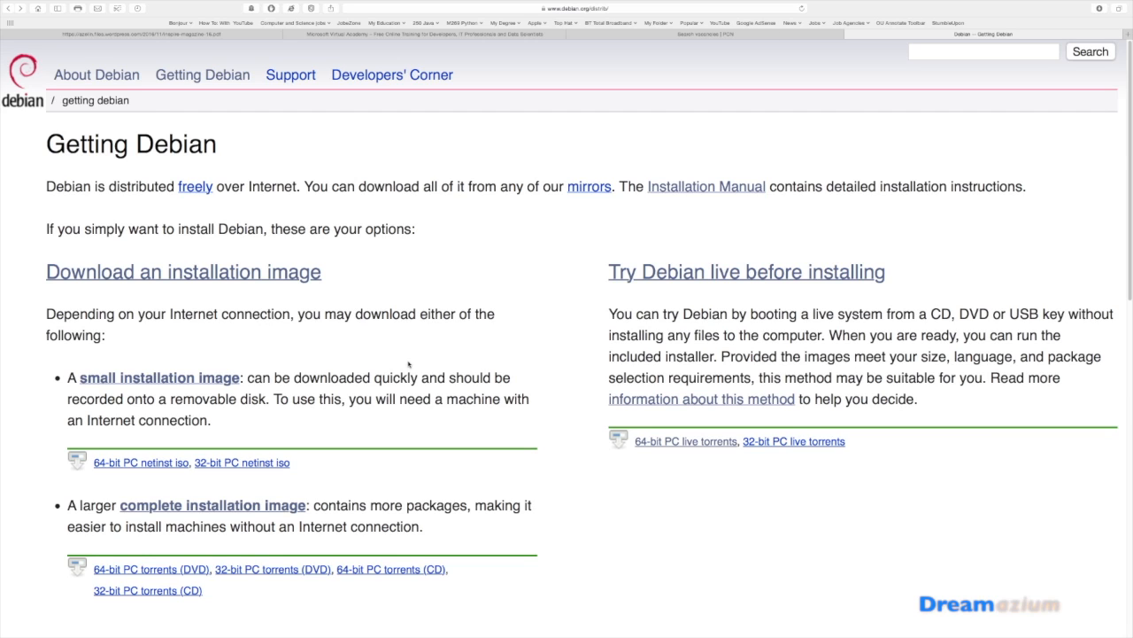
pyautogui.moveTo(408, 355)
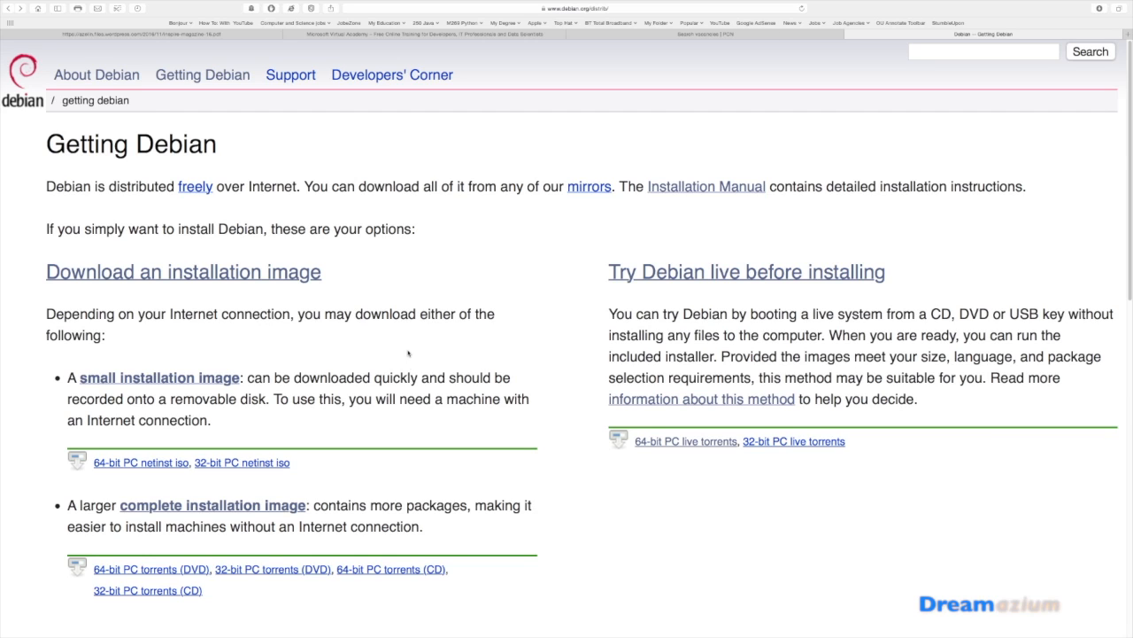
# Step: Scroll down the Getting Debian page toward the netinst ISO download links
pyautogui.scroll(-3)
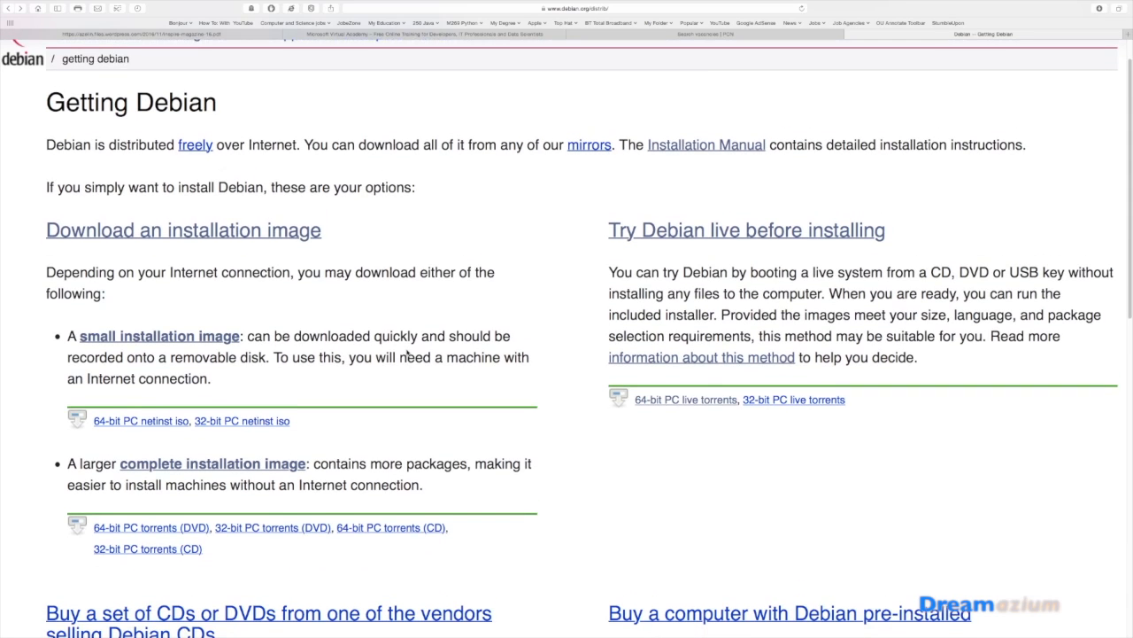
pyautogui.scroll(-3)
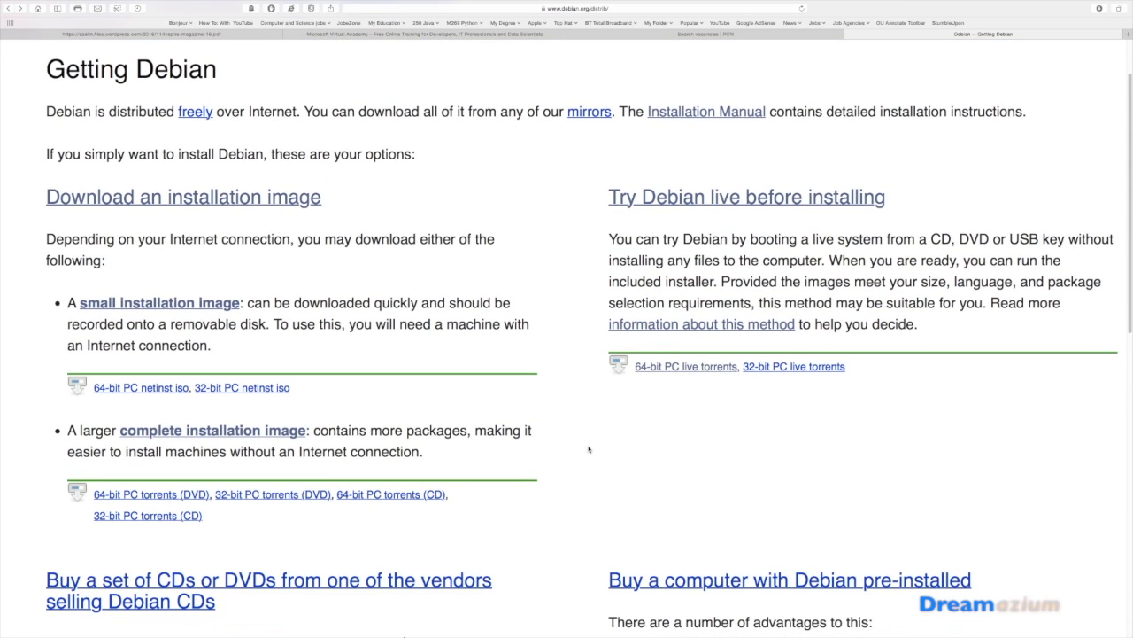
pyautogui.moveTo(596, 457)
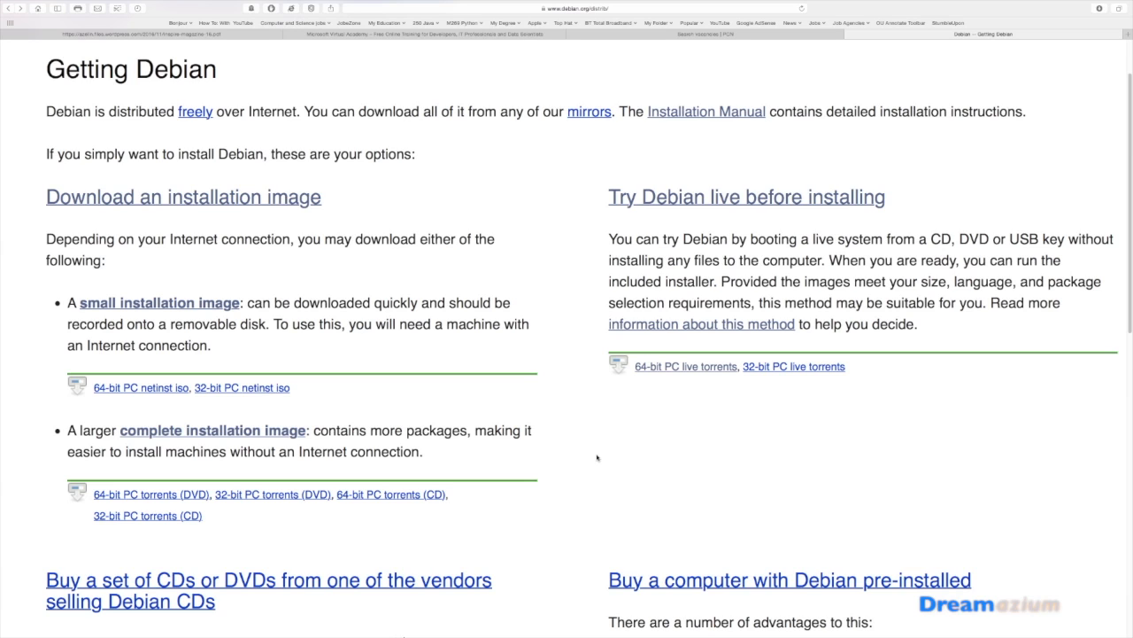
pyautogui.moveTo(372, 372)
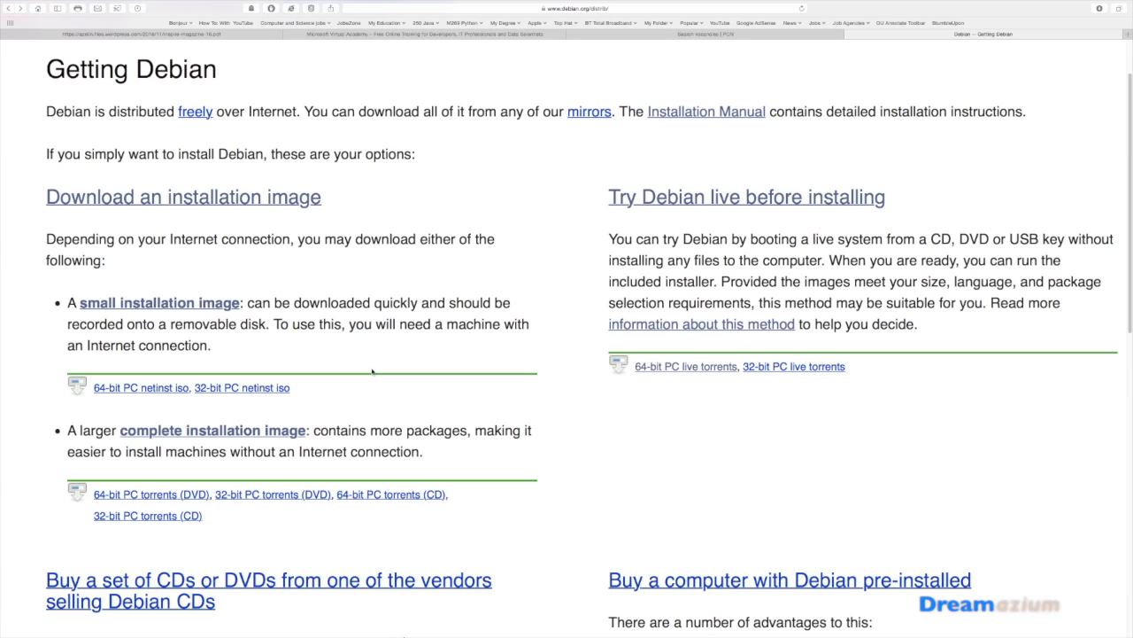
pyautogui.moveTo(96, 408)
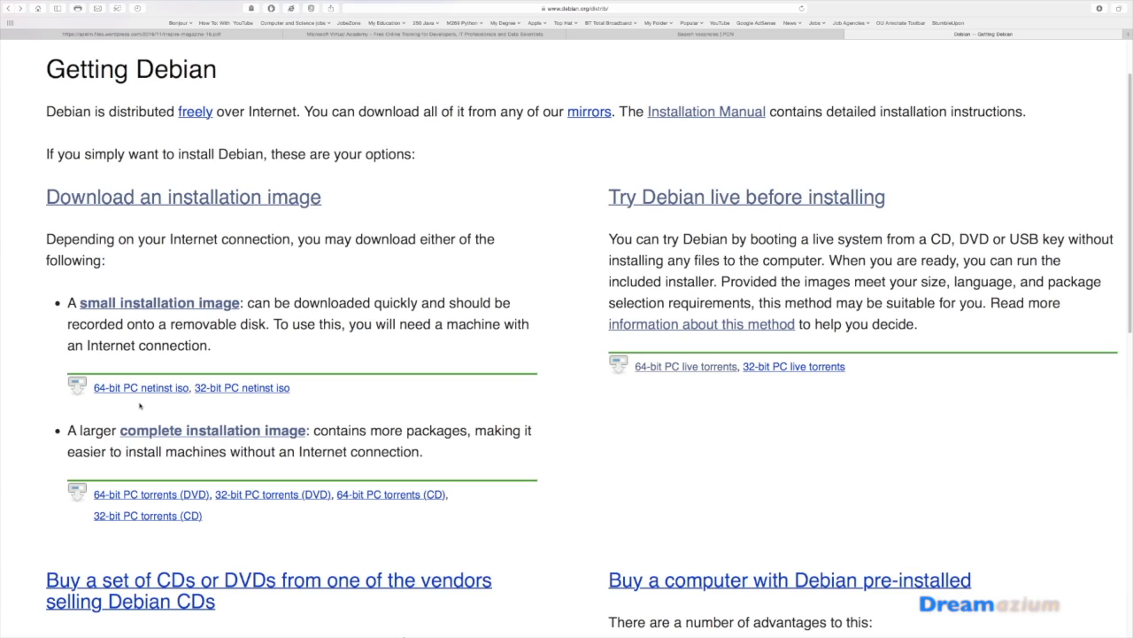
pyautogui.moveTo(229, 408)
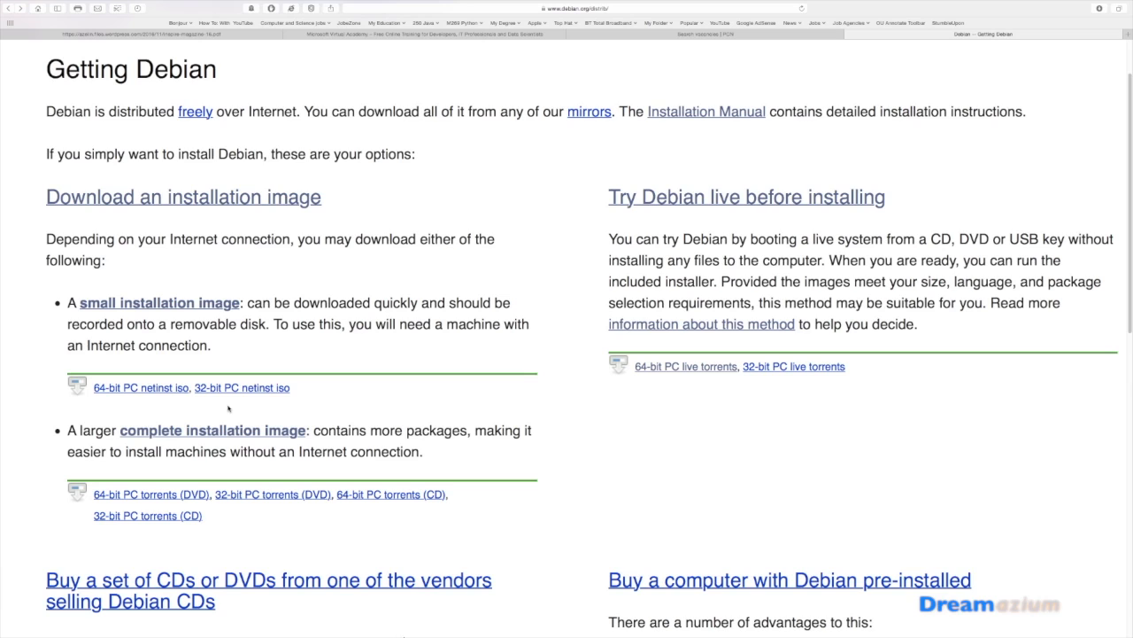
pyautogui.moveTo(128, 410)
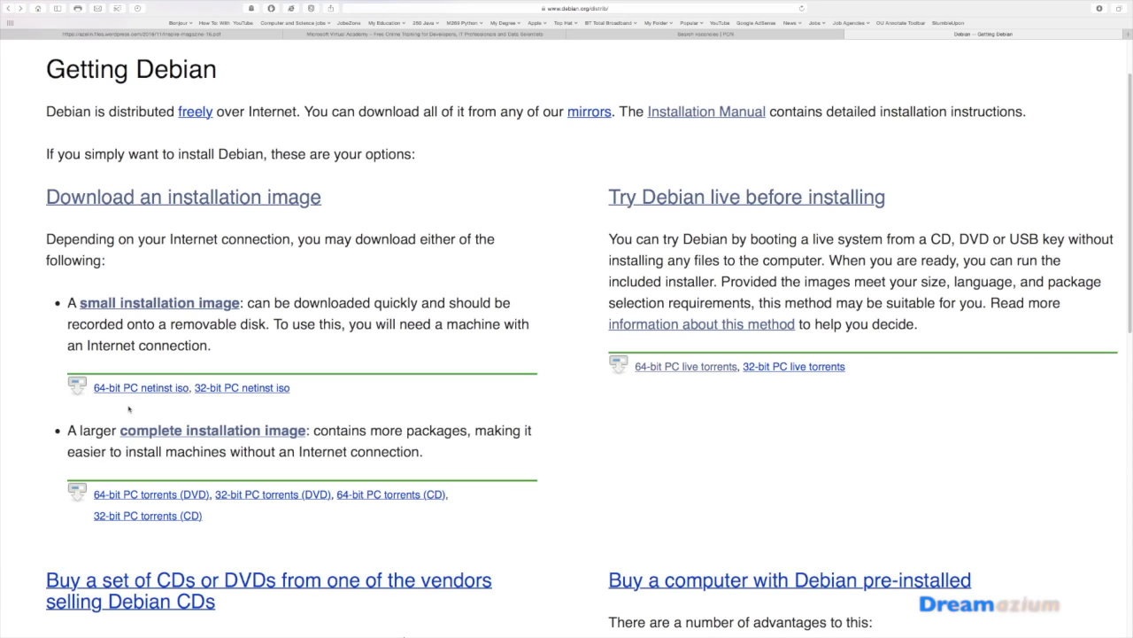
pyautogui.moveTo(137, 408)
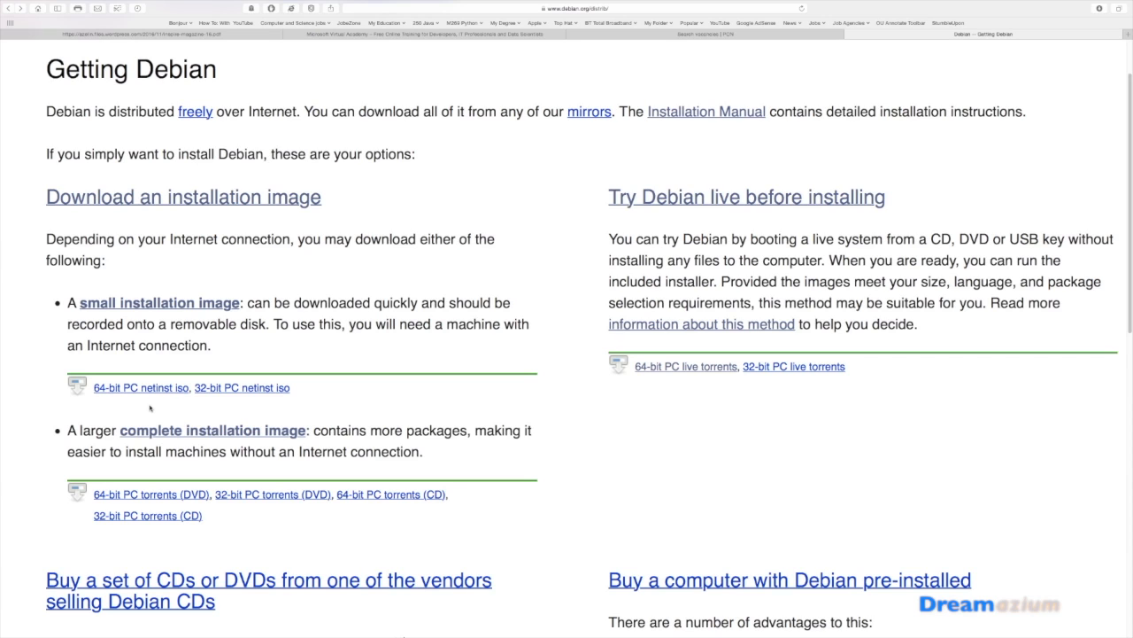
pyautogui.moveTo(48, 506)
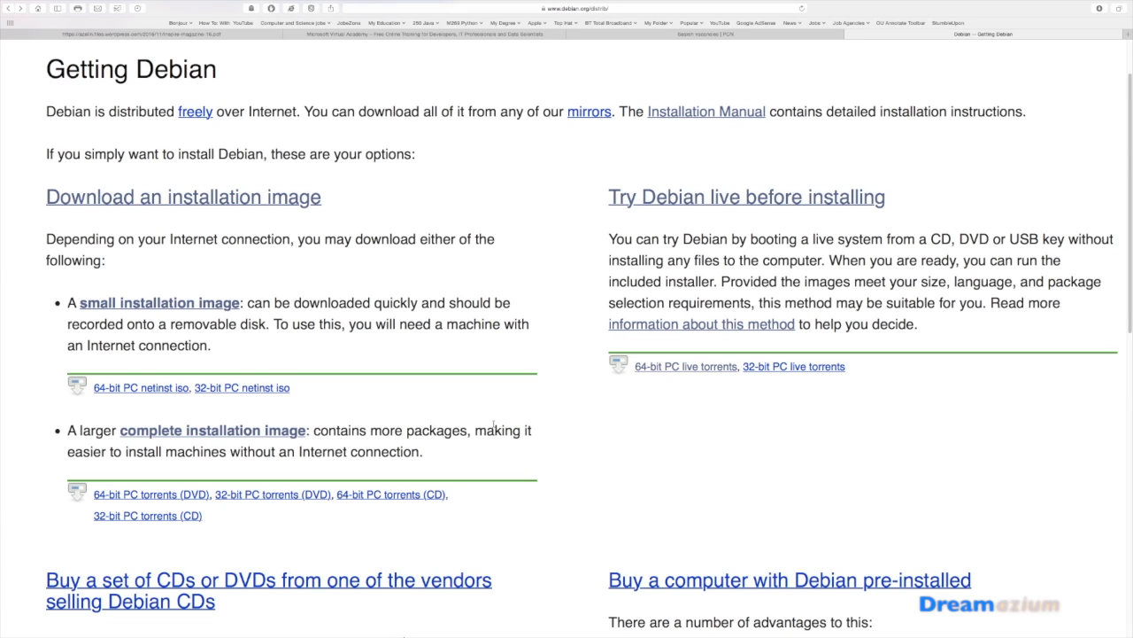
pyautogui.moveTo(810, 386)
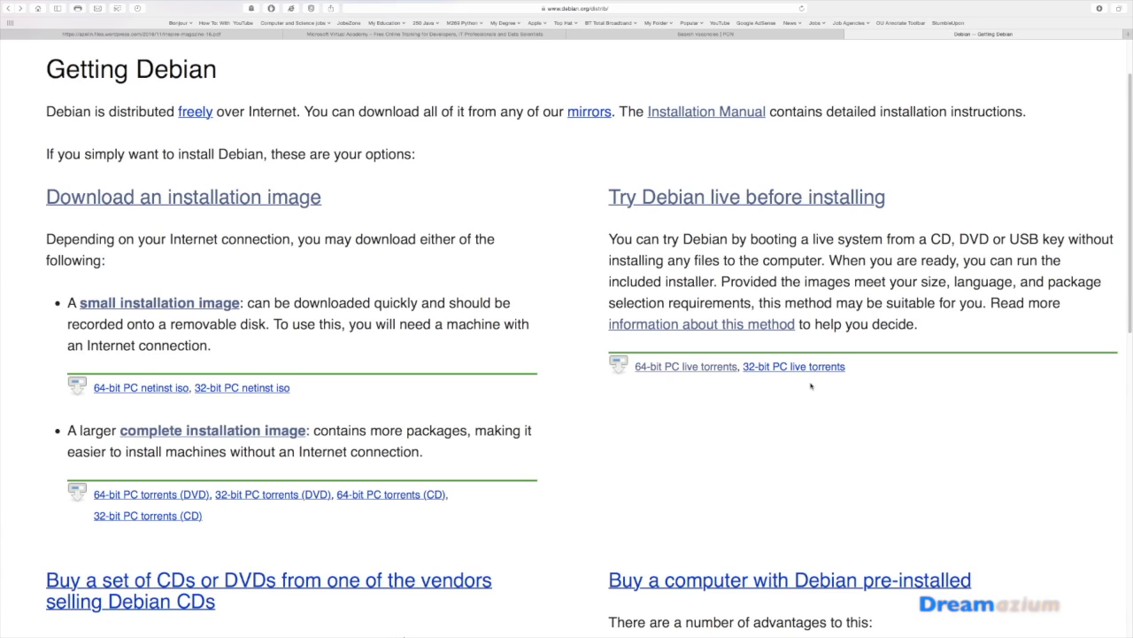
pyautogui.moveTo(688, 446)
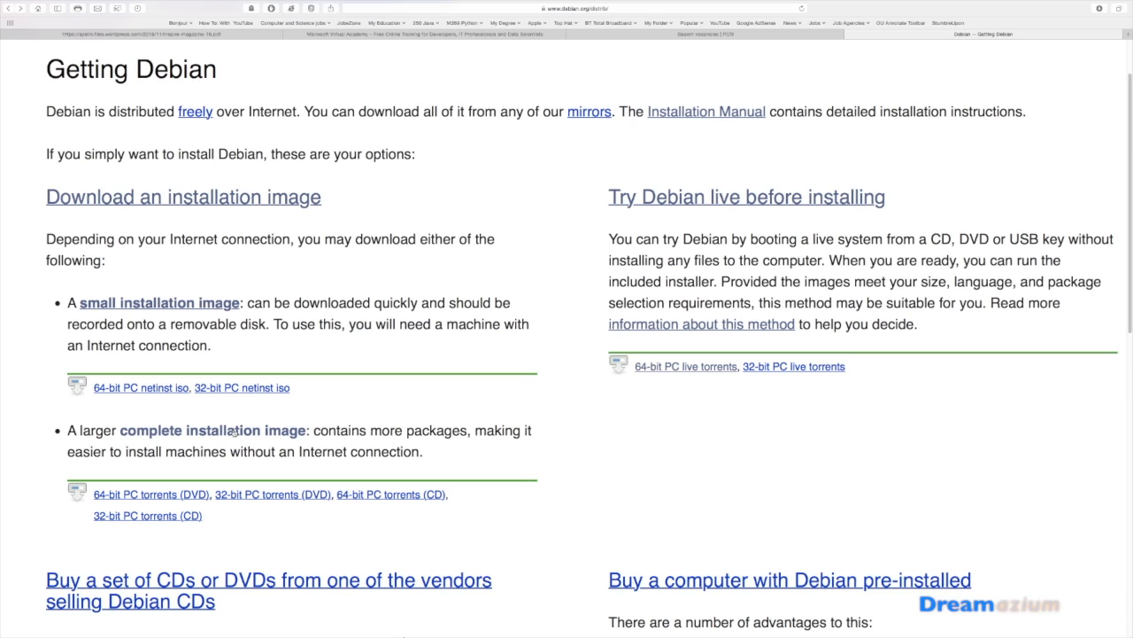
pyautogui.moveTo(124, 386)
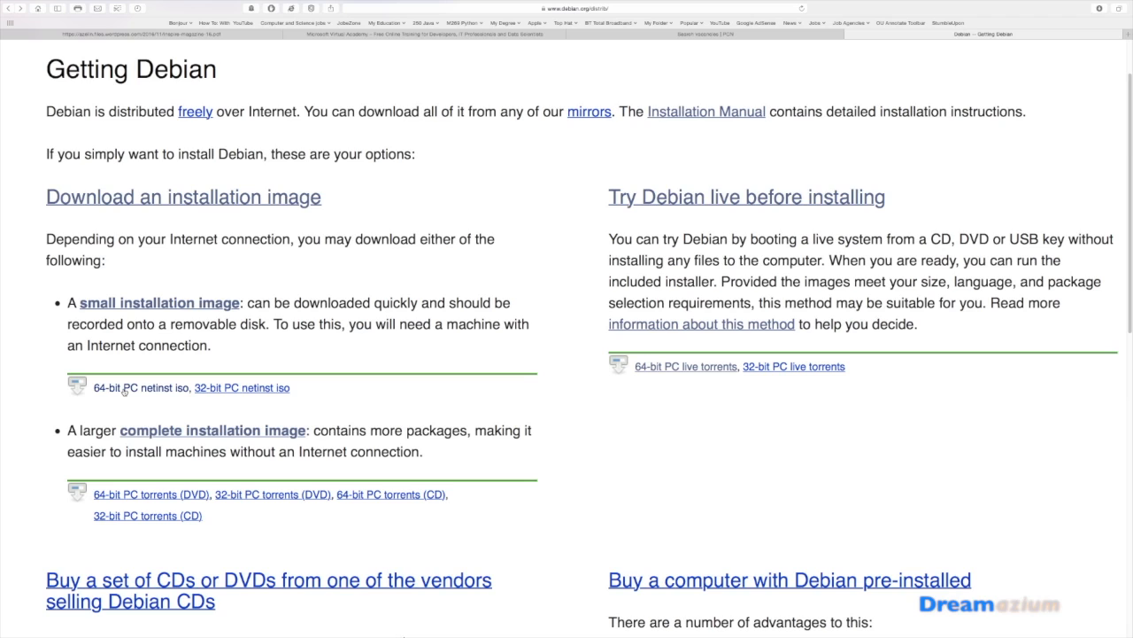
pyautogui.moveTo(141, 387)
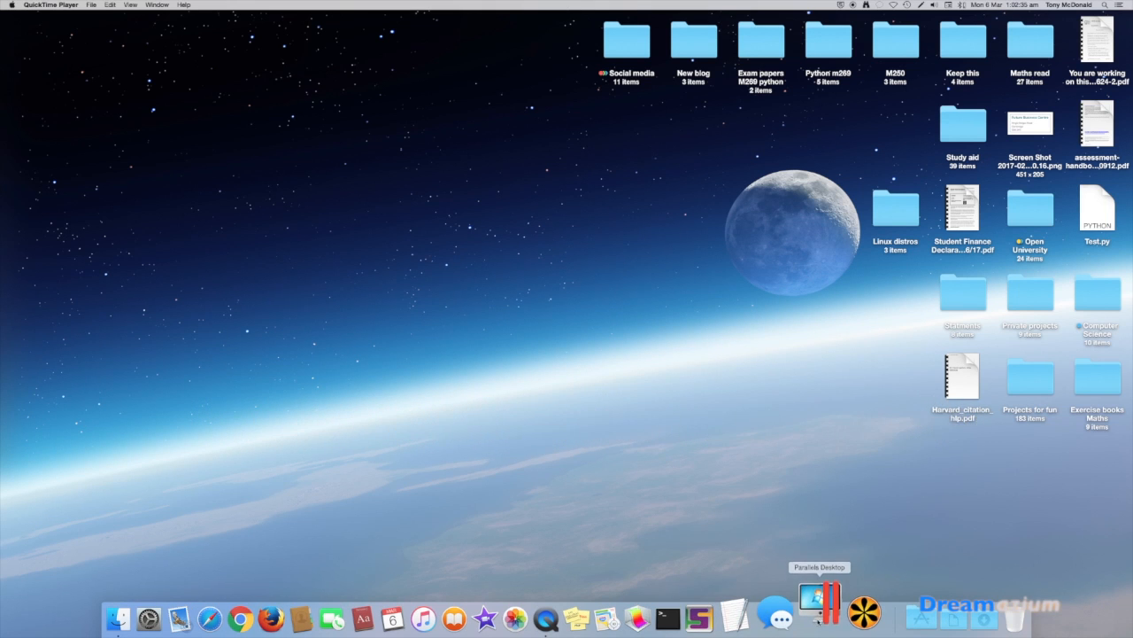
# Step: Launch Parallels Desktop and start a new VM installed from an image file
pyautogui.click(819, 597)
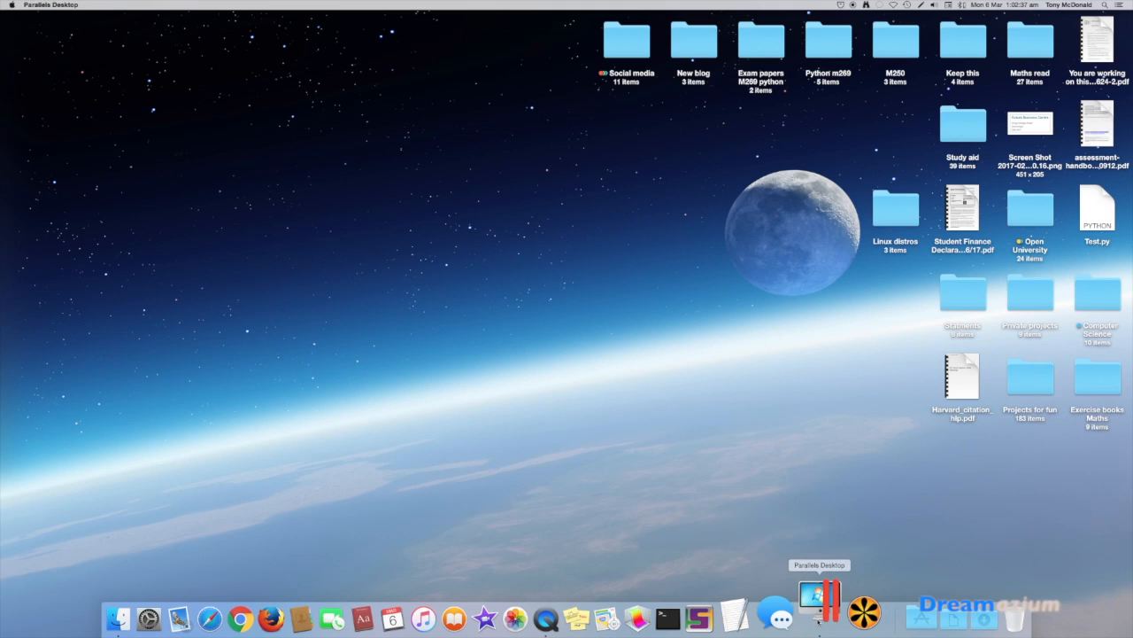
pyautogui.click(817, 594)
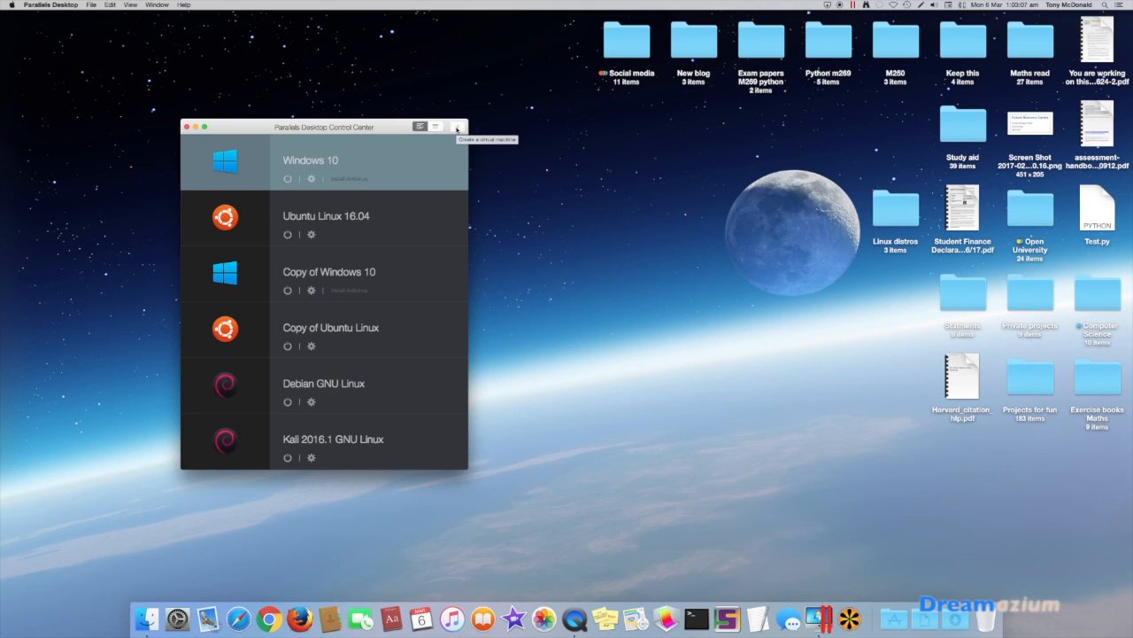
pyautogui.click(455, 126)
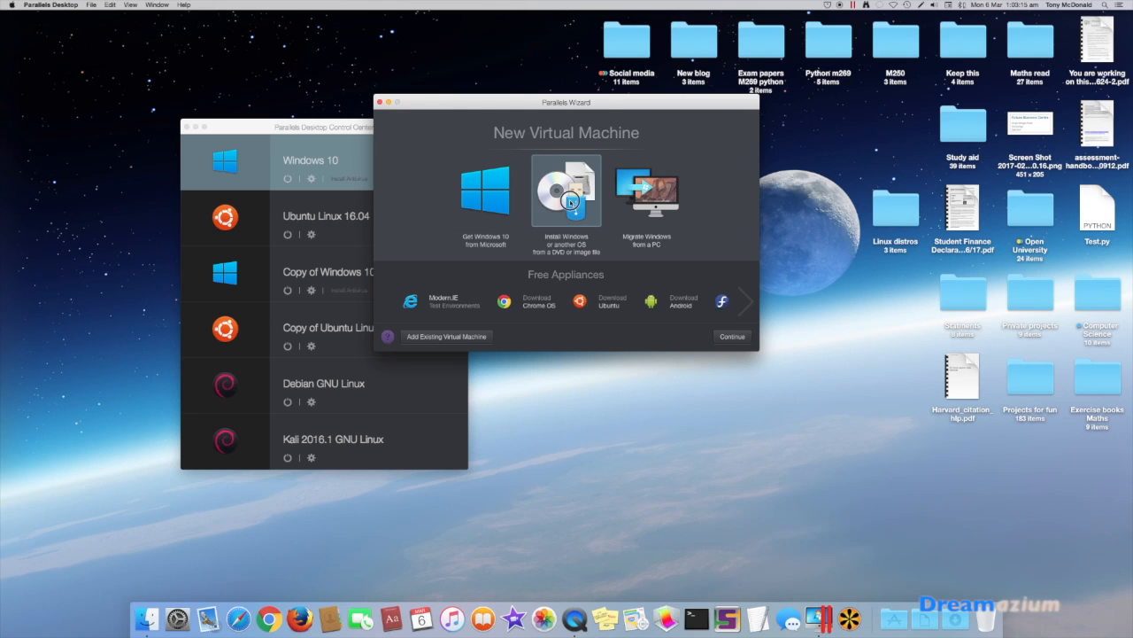
pyautogui.click(566, 190)
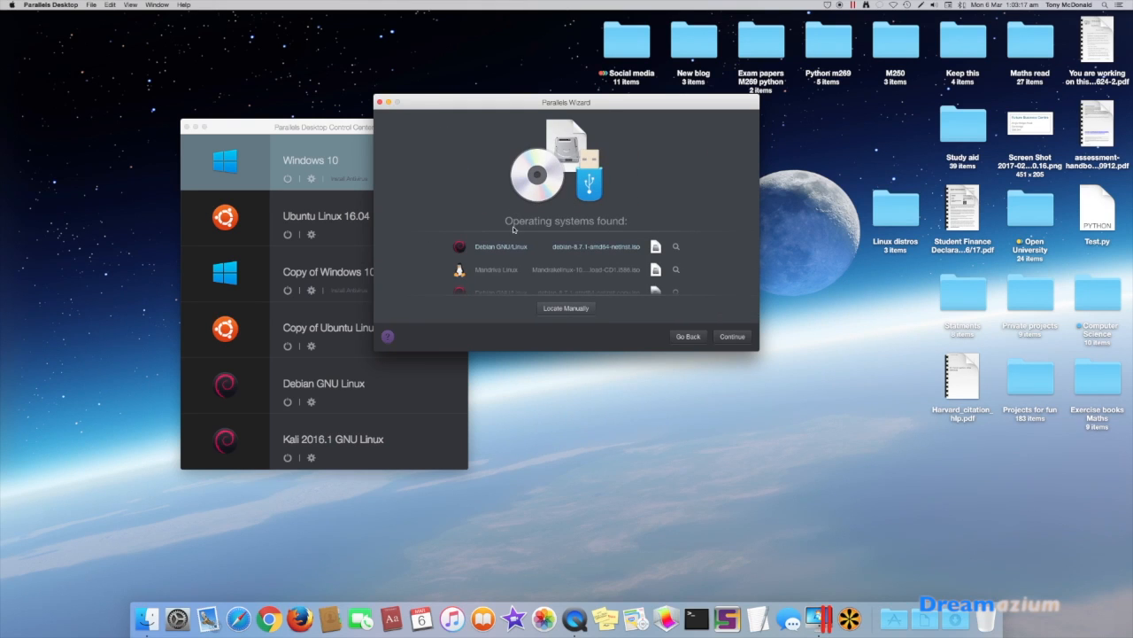
pyautogui.moveTo(567, 252)
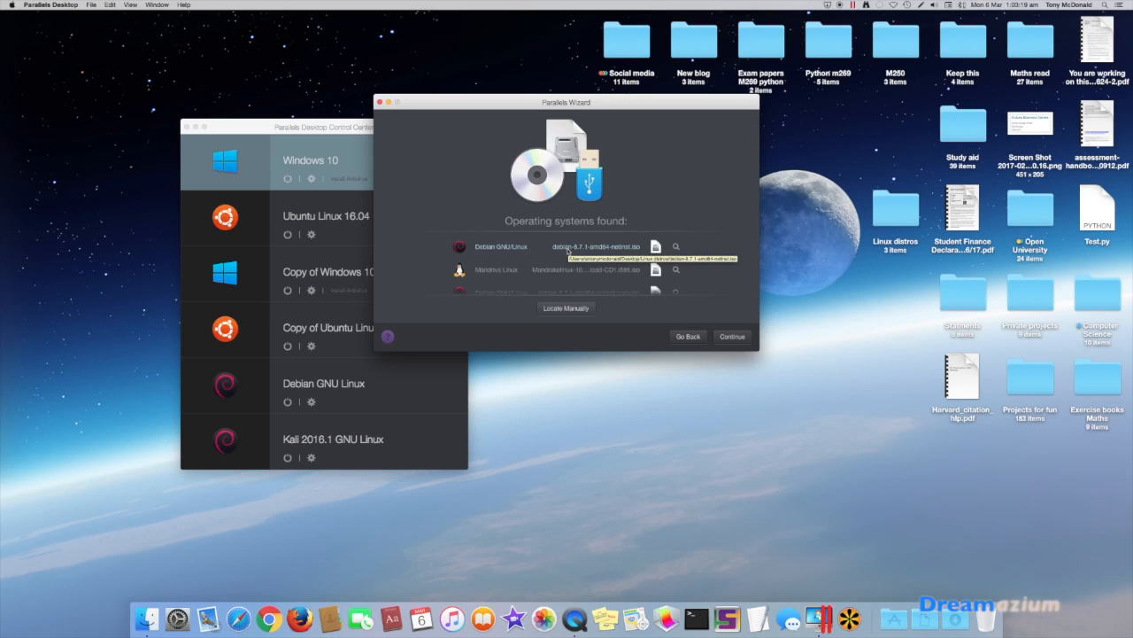
pyautogui.moveTo(549, 253)
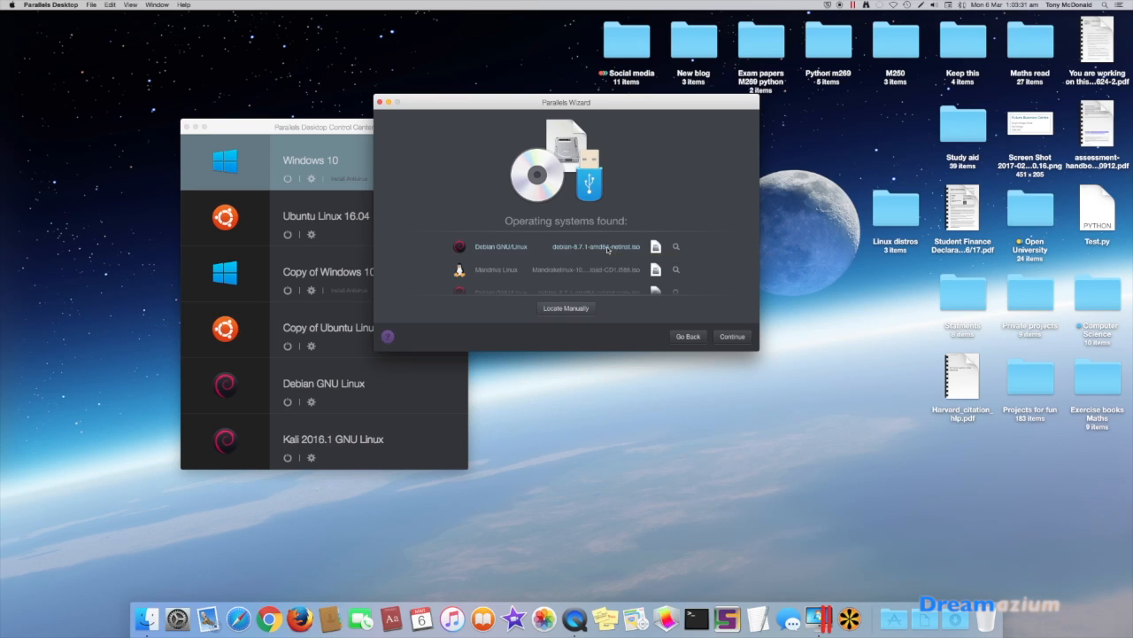
# Step: Accept the detected Debian image and name the VM 'Debian 8 Linux'
pyautogui.click(731, 336)
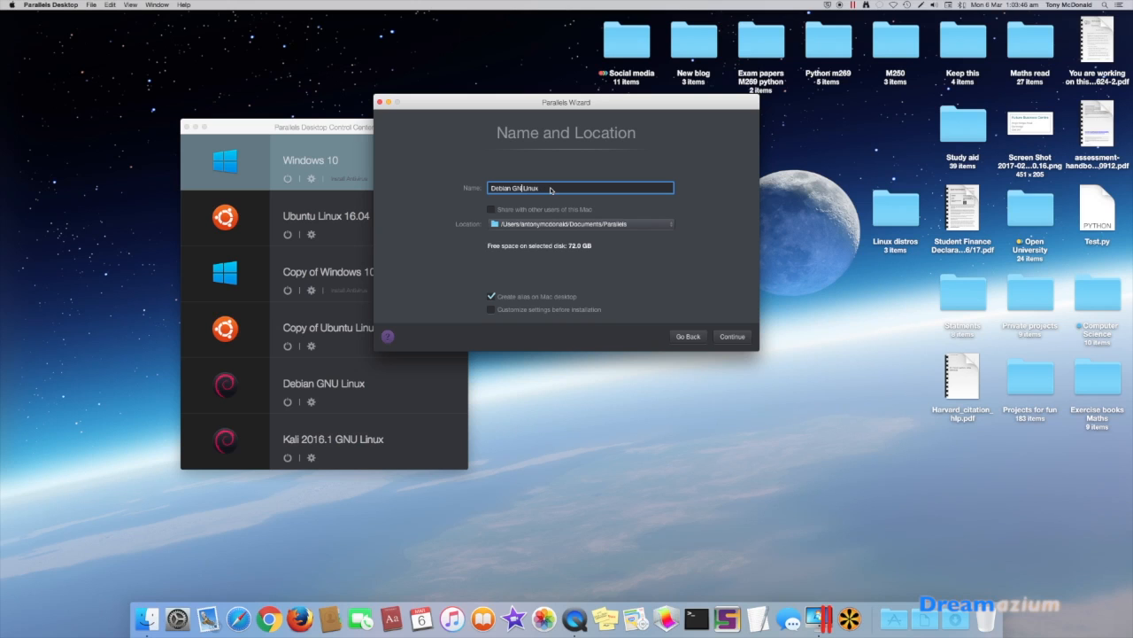
pyautogui.press('Backspace')
pyautogui.write('8')
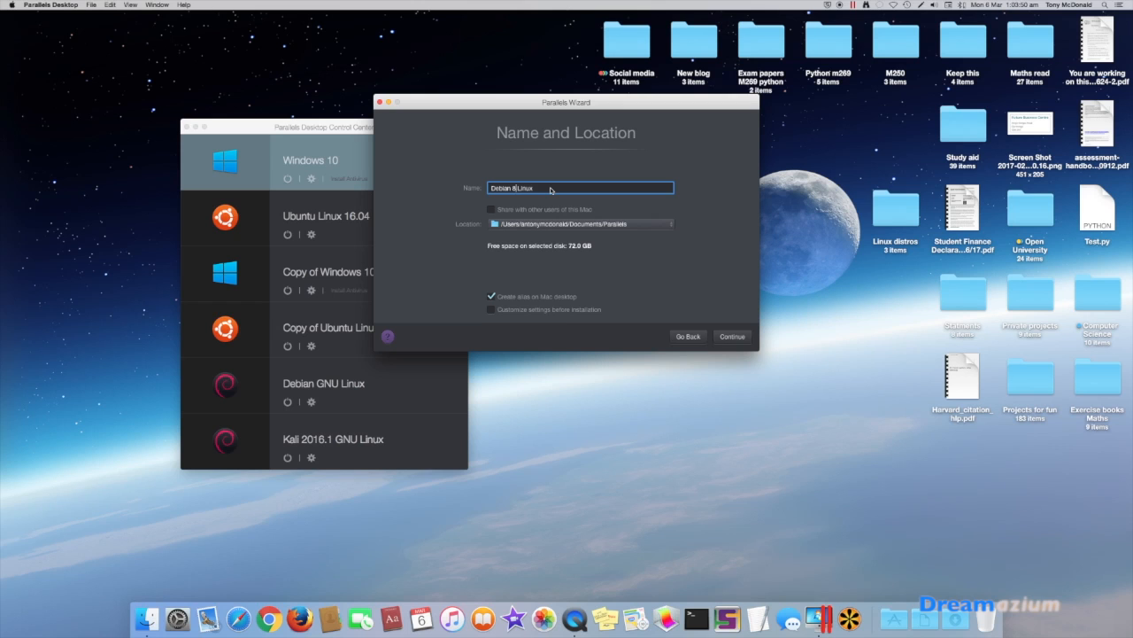
pyautogui.moveTo(611, 271)
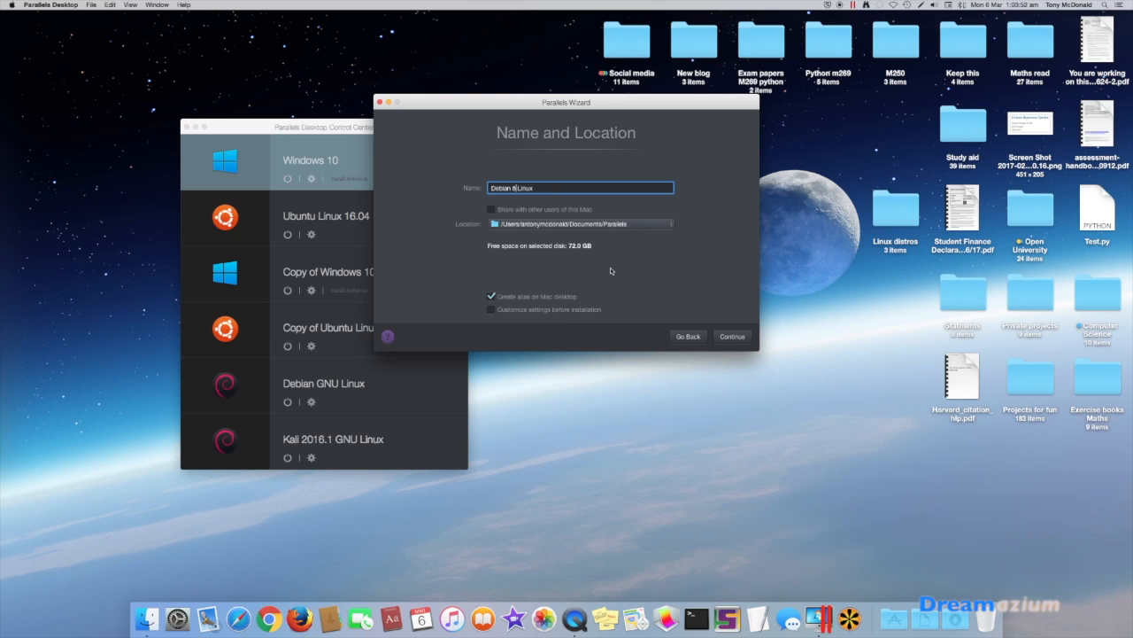
pyautogui.click(731, 335)
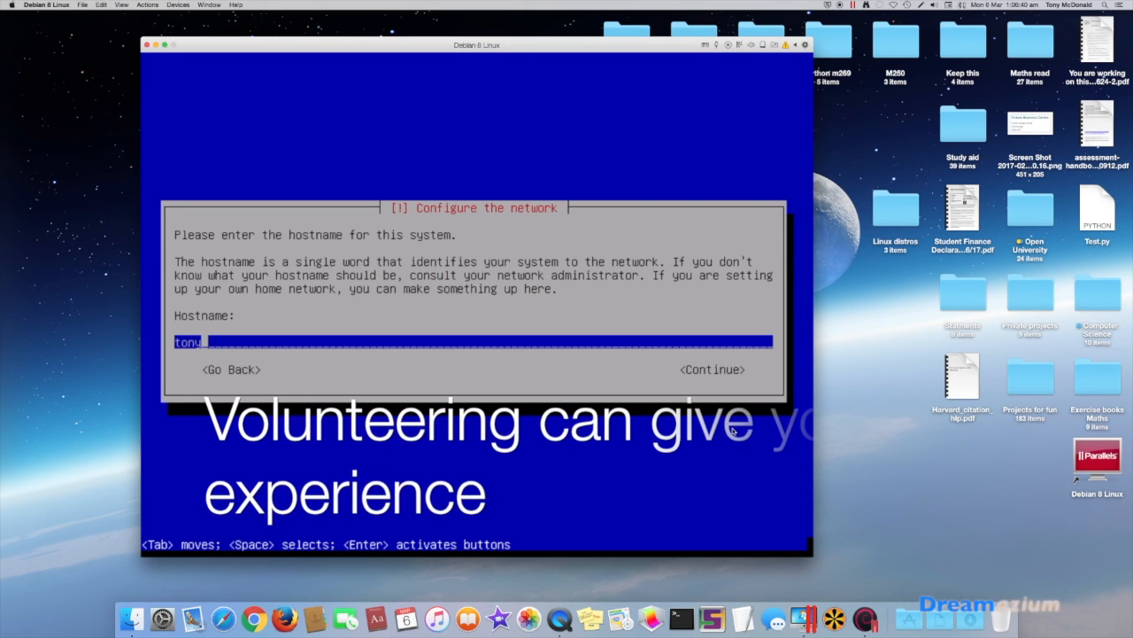
# Step: Set the hostname to 'tonysdeb' and confirm it
pyautogui.write('sdeb')
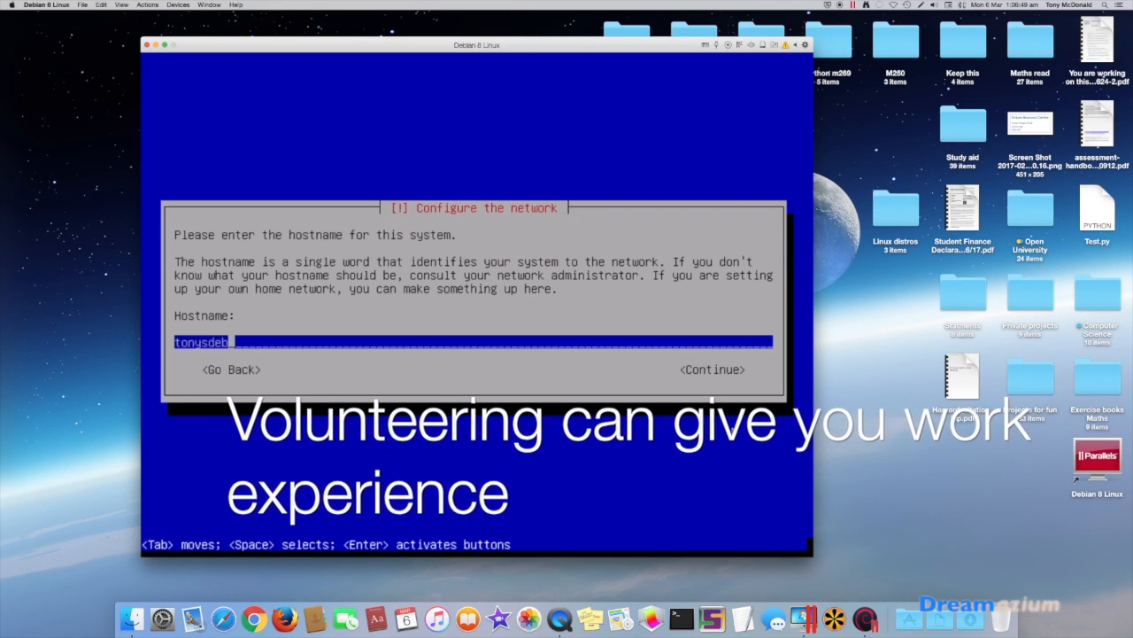
pyautogui.click(713, 369)
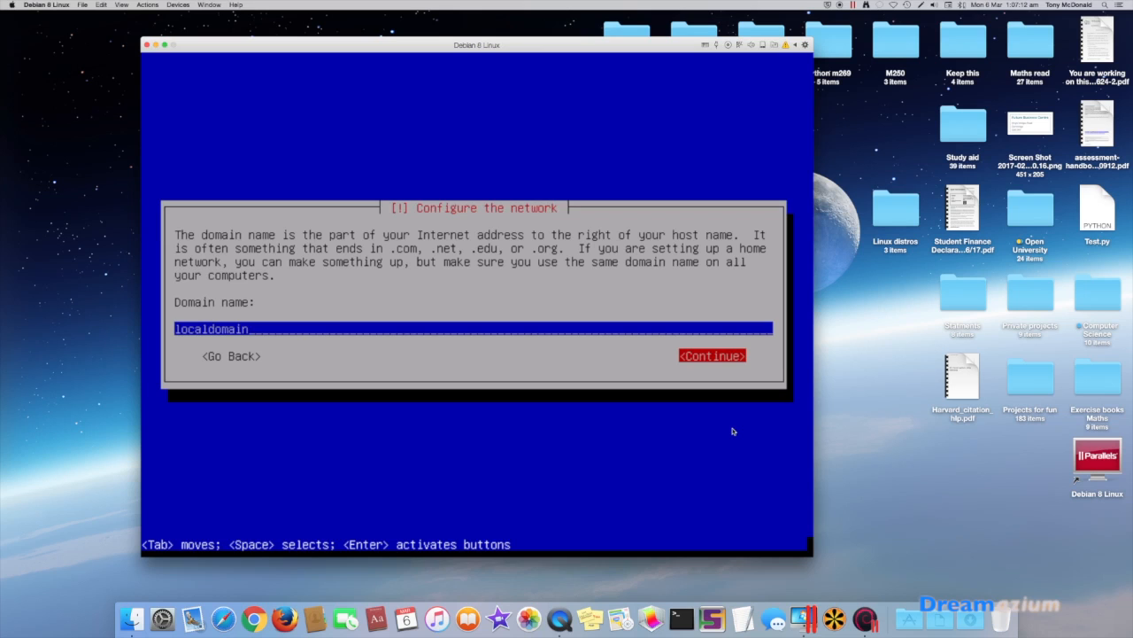
# Step: Keep the localdomain domain name and set and verify the root password
pyautogui.click(712, 355)
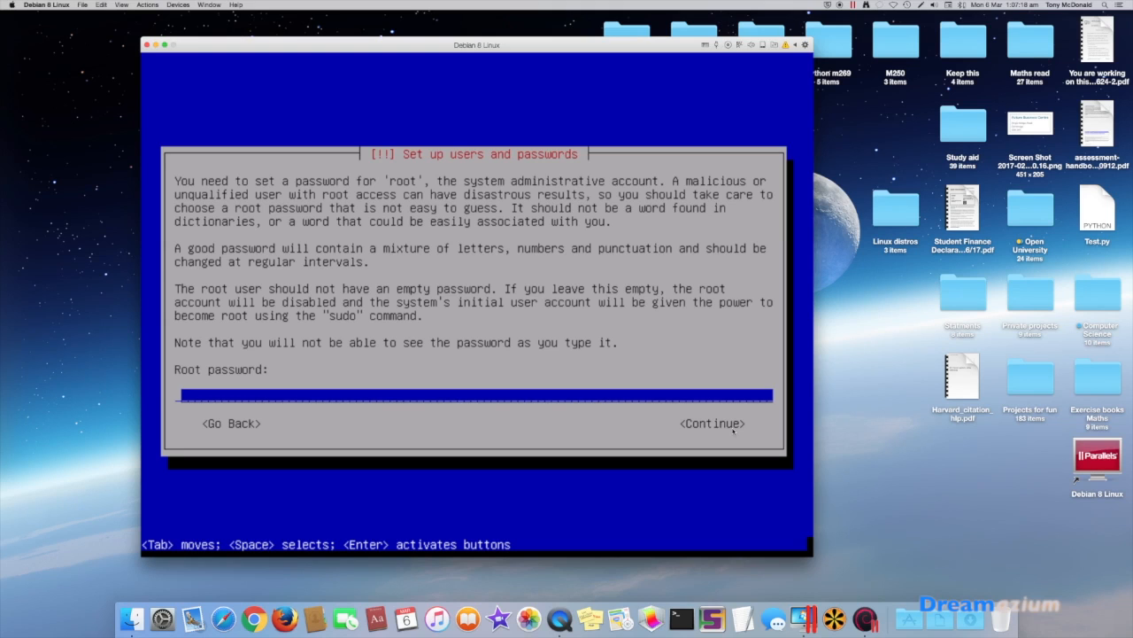
pyautogui.write('***')
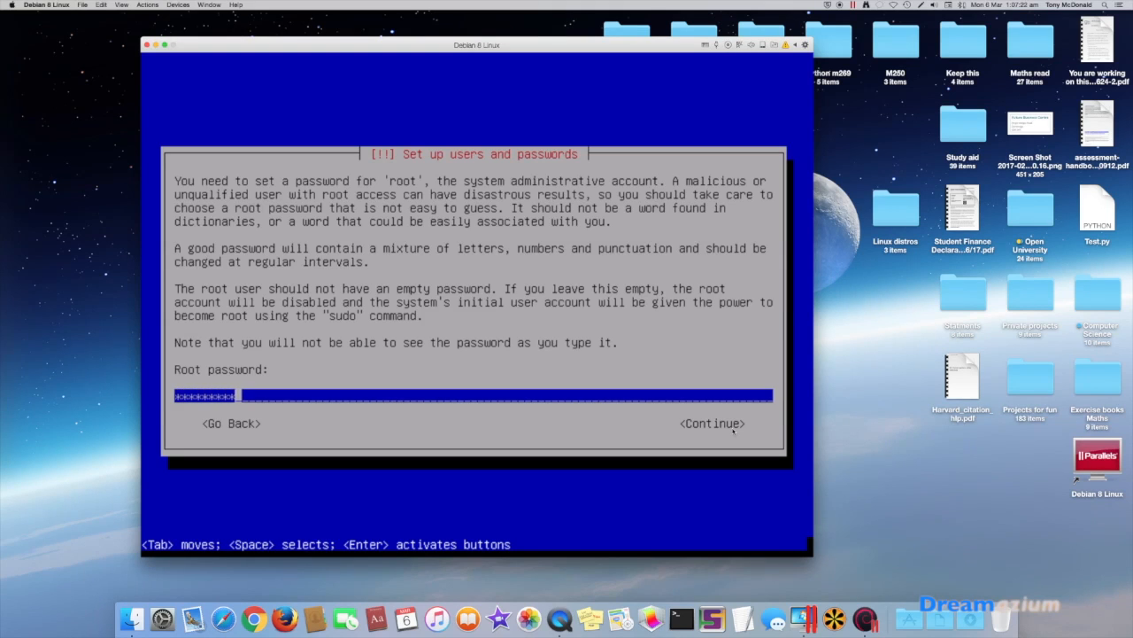
pyautogui.write('*')
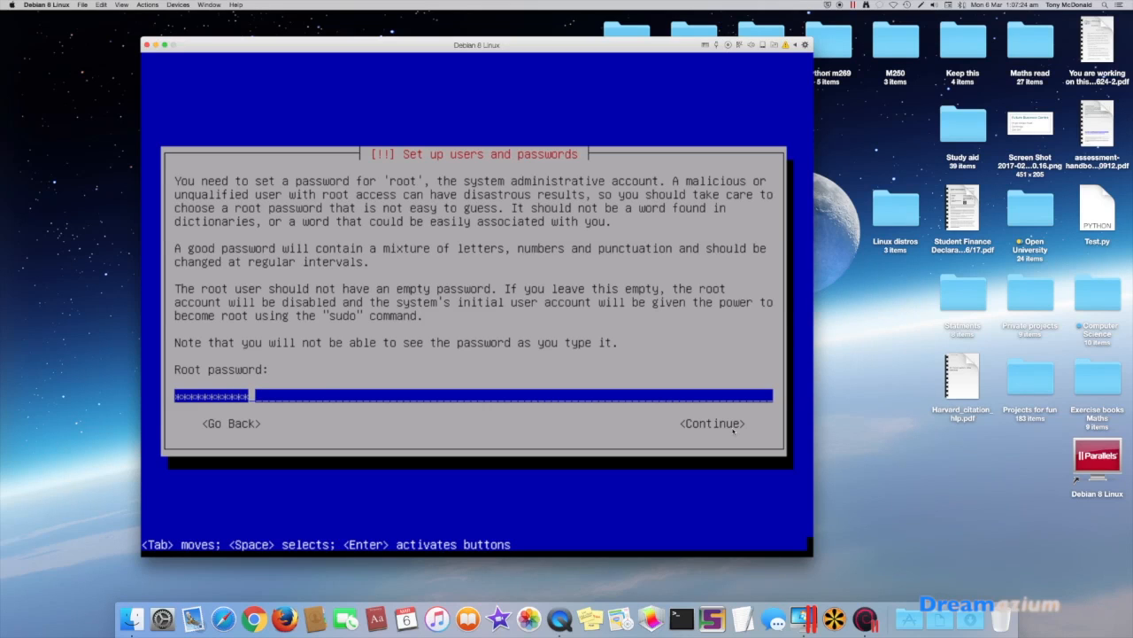
pyautogui.click(711, 424)
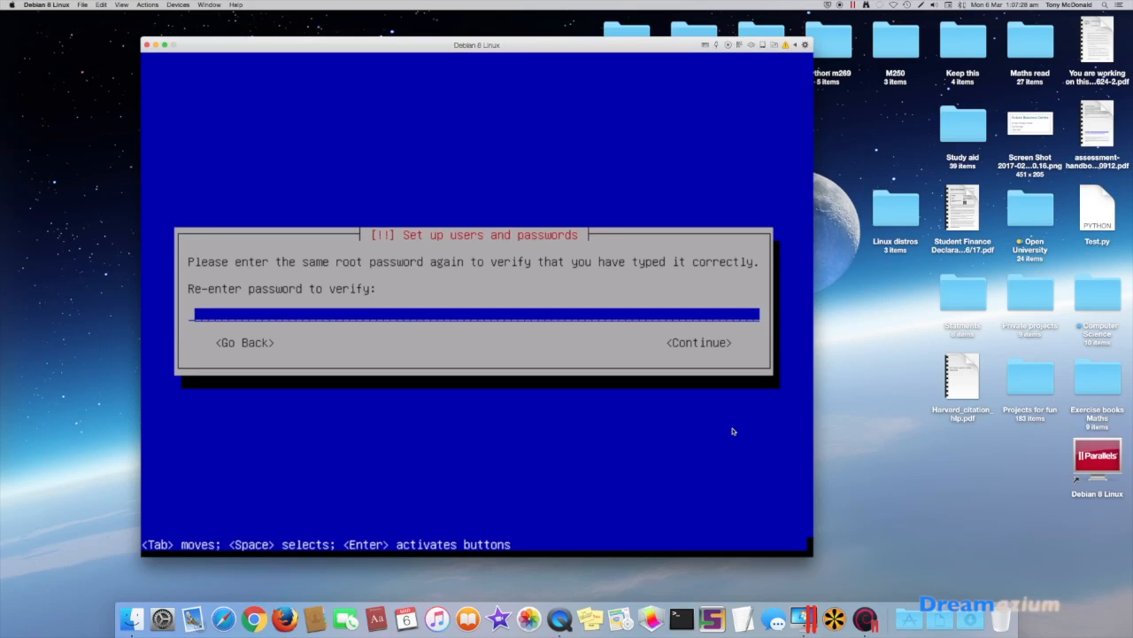
pyautogui.write('***')
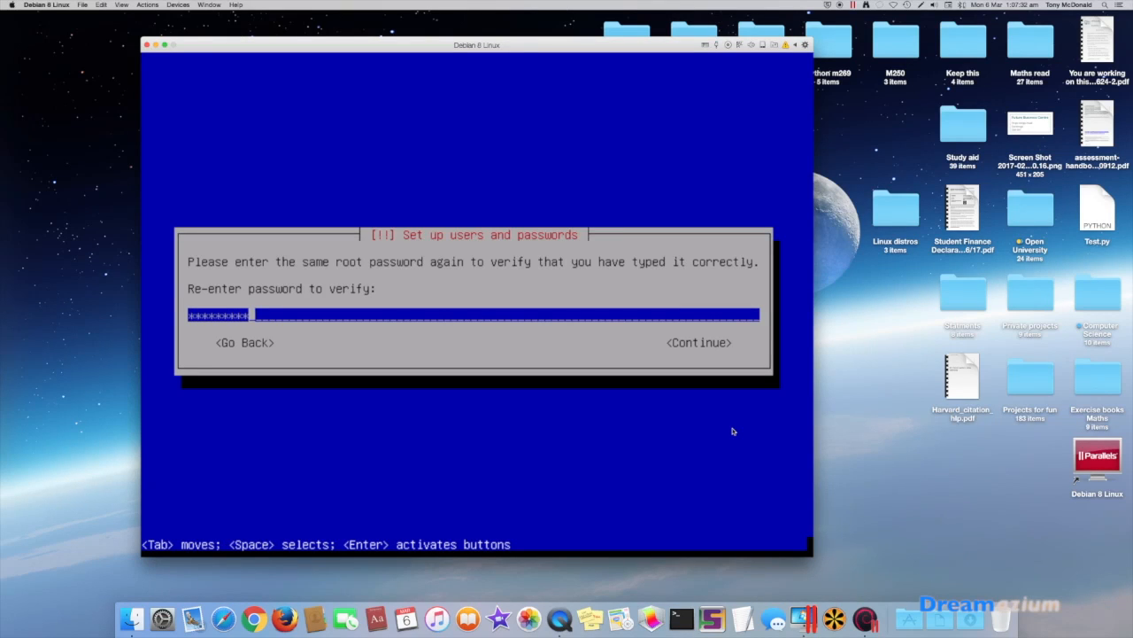
pyautogui.write('**')
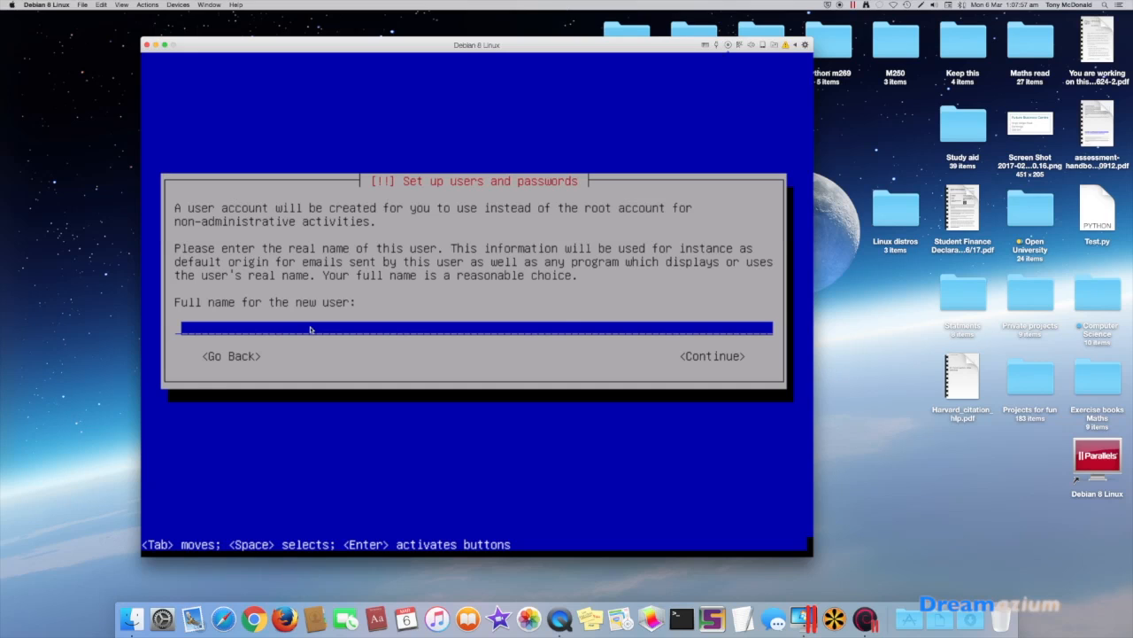
# Step: Enter the full name 'tony' and set and verify the new user's password
pyautogui.write('tonymcdon')
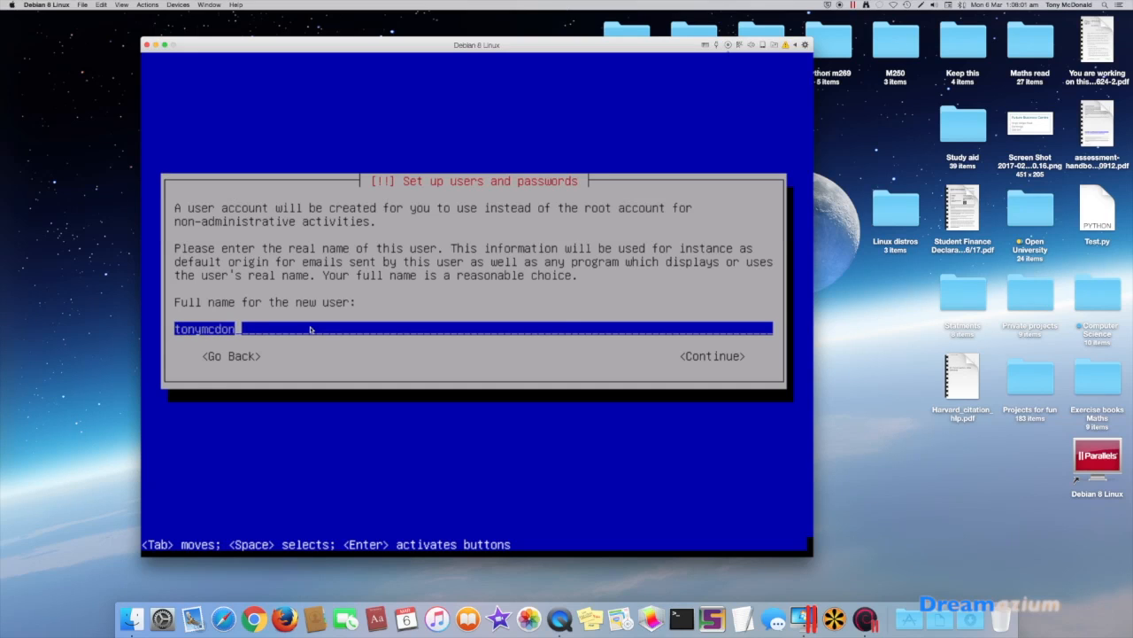
pyautogui.click(711, 355)
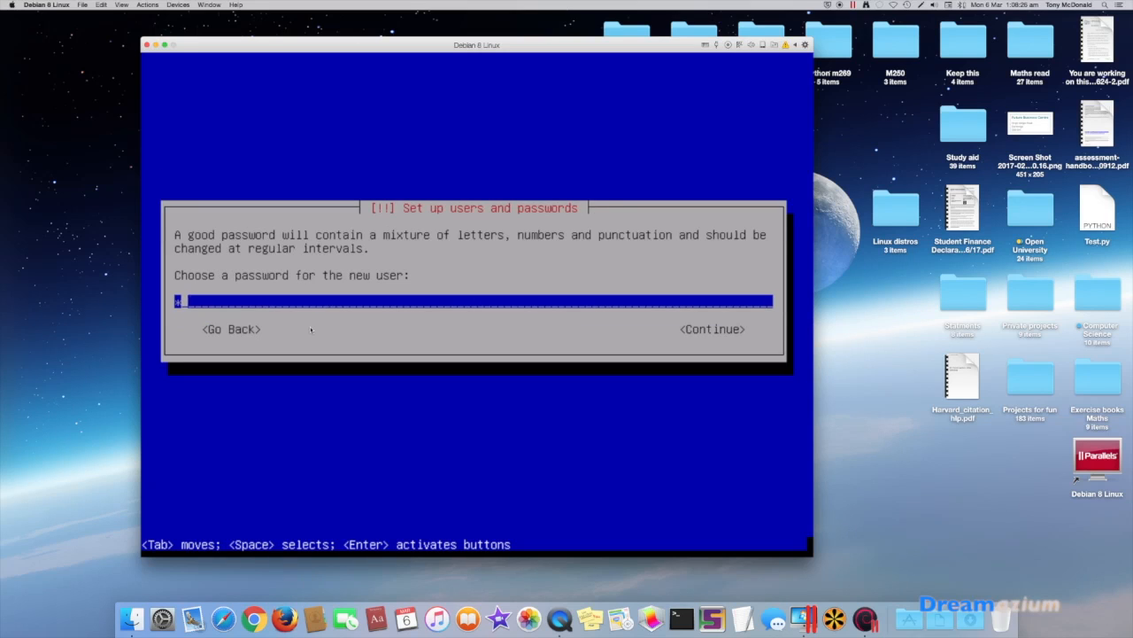
pyautogui.write('***')
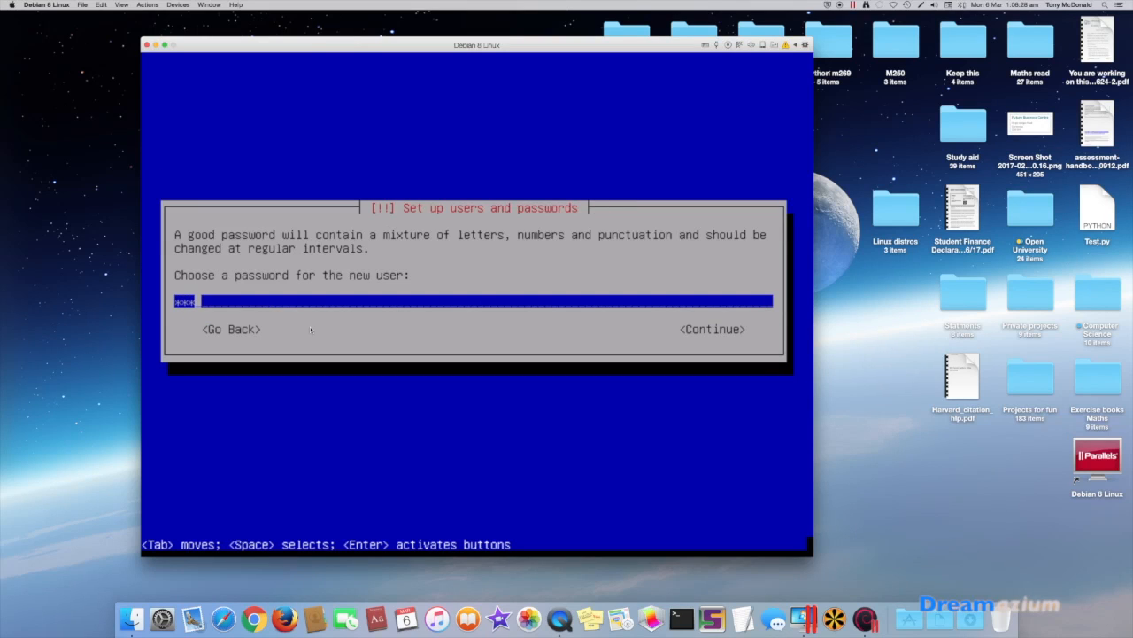
pyautogui.click(711, 329)
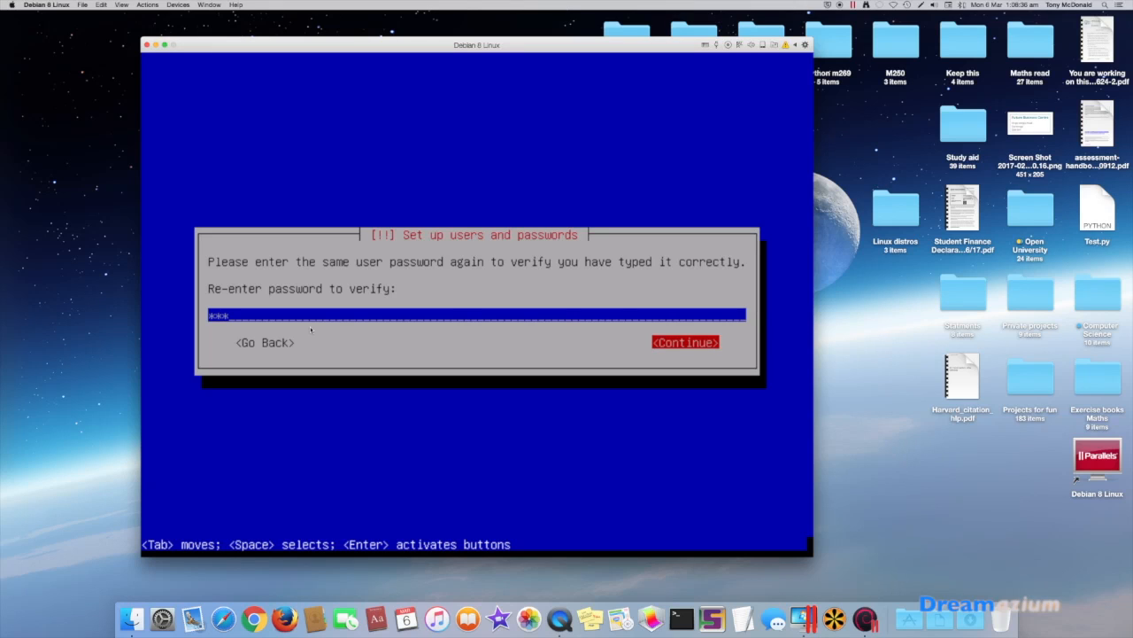
pyautogui.click(685, 341)
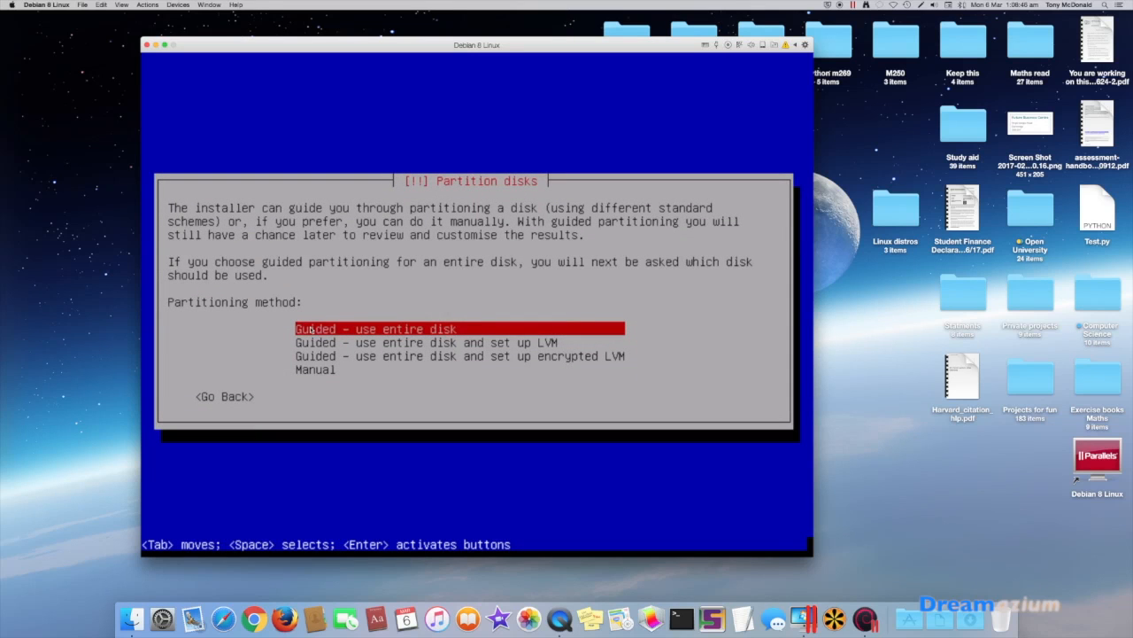
# Step: Use manual partitioning to create a new partition table and an 8 GB ext4 root (/) partition
pyautogui.press('Down')
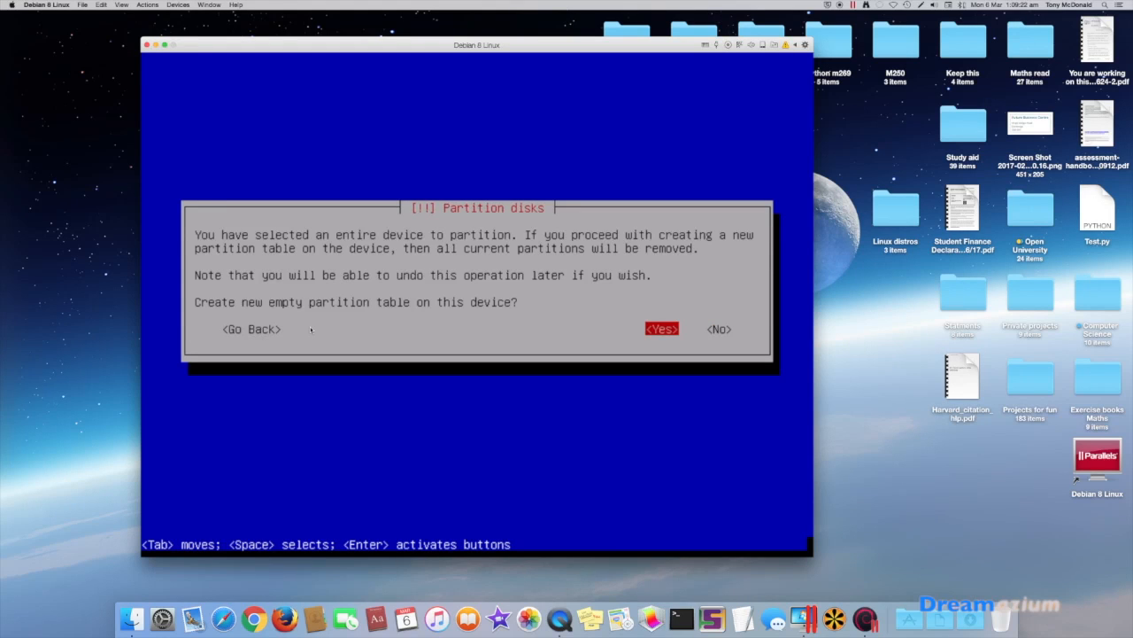
pyautogui.click(662, 328)
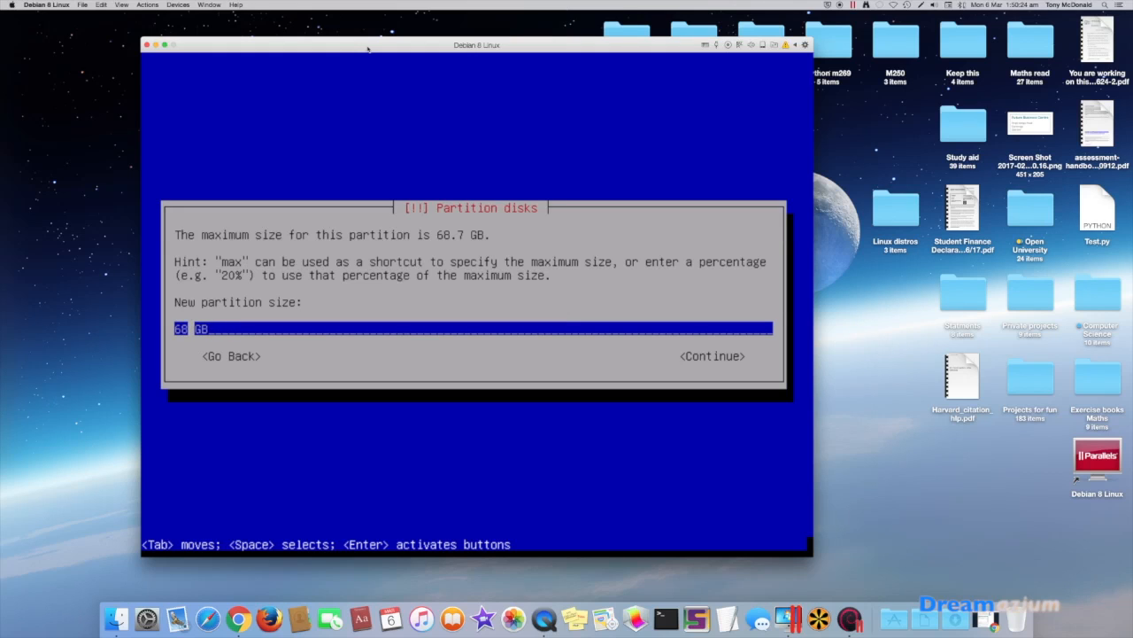
pyautogui.press('BackSpace')
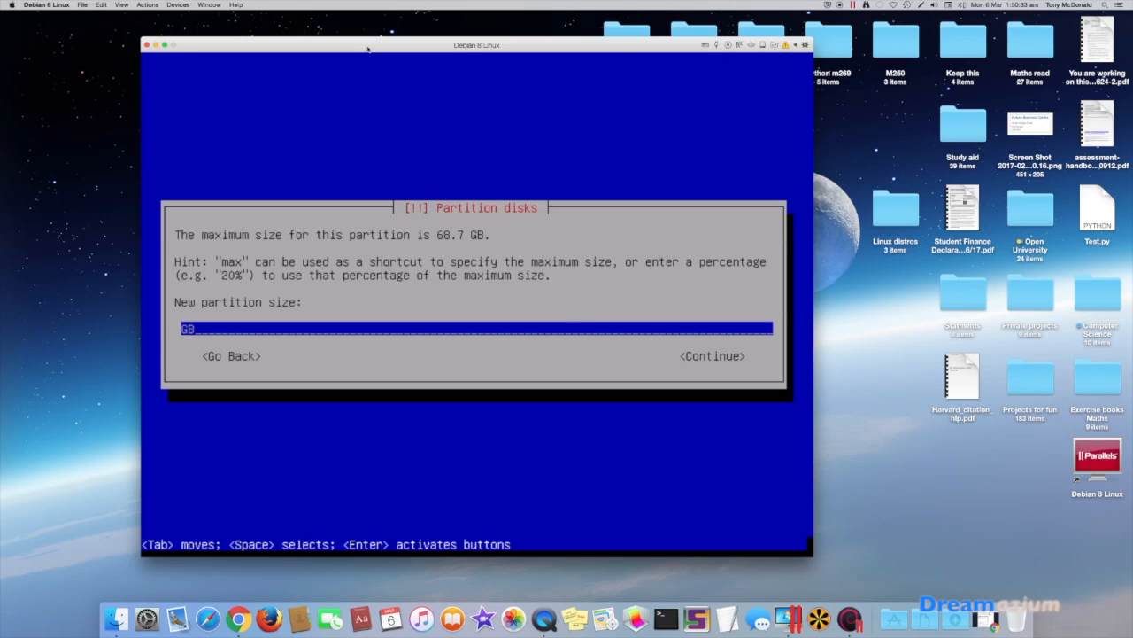
pyautogui.write('8')
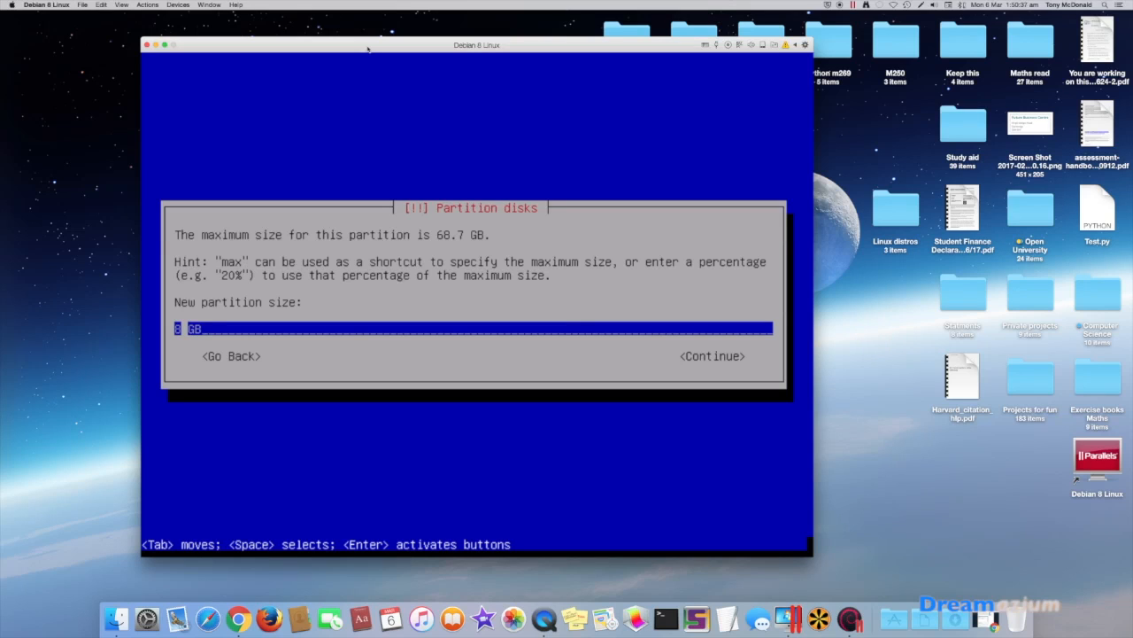
pyautogui.press('Tab')
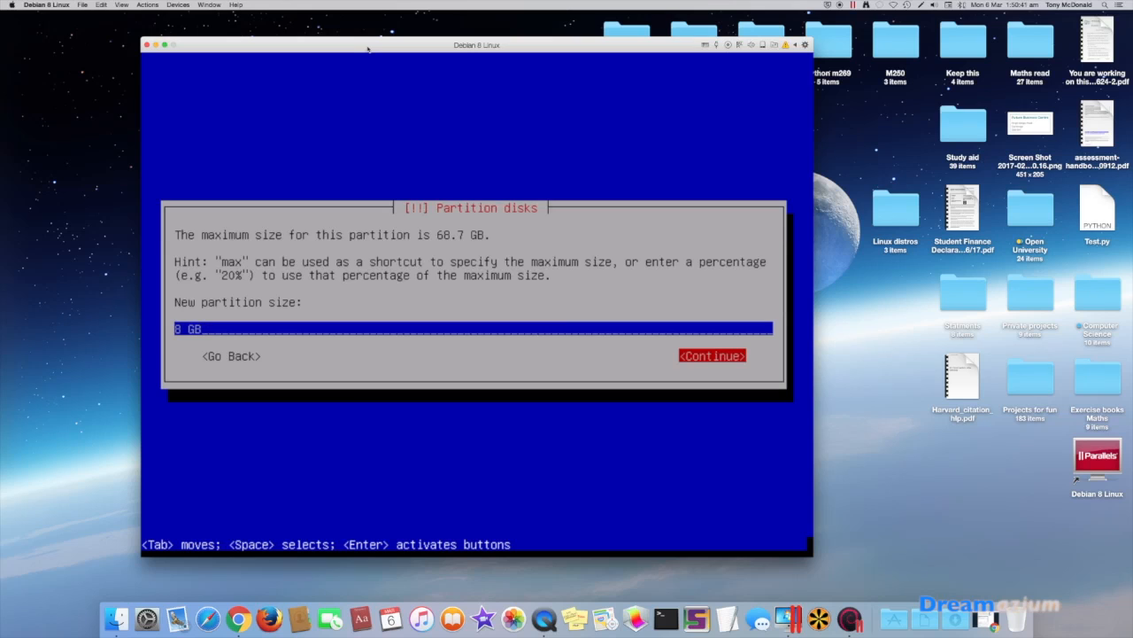
pyautogui.click(712, 355)
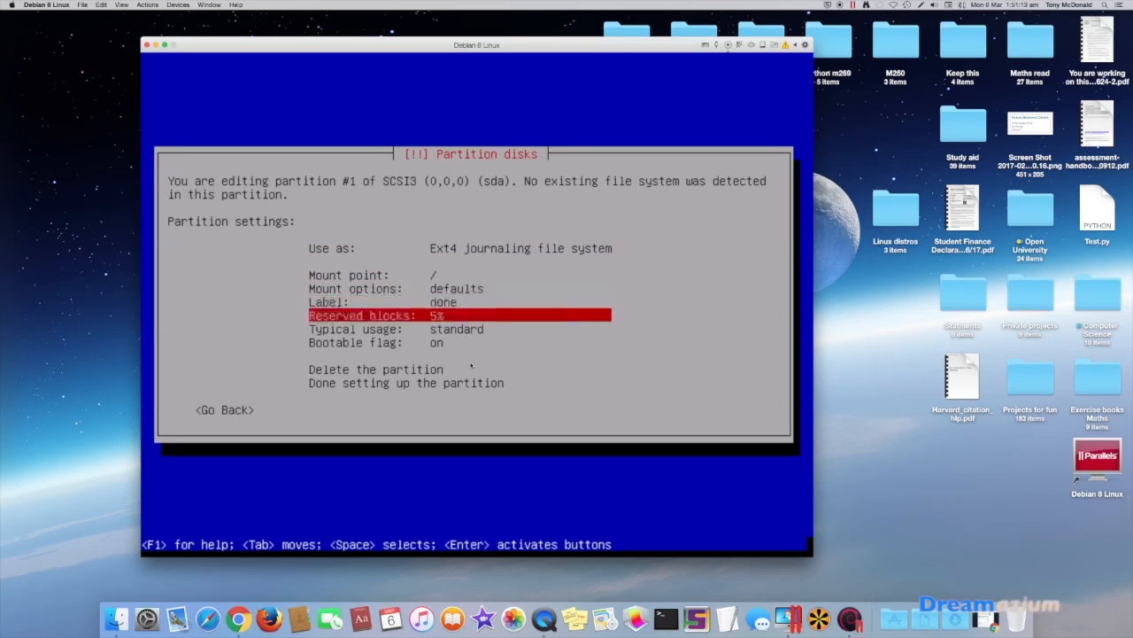
pyautogui.press('Down')
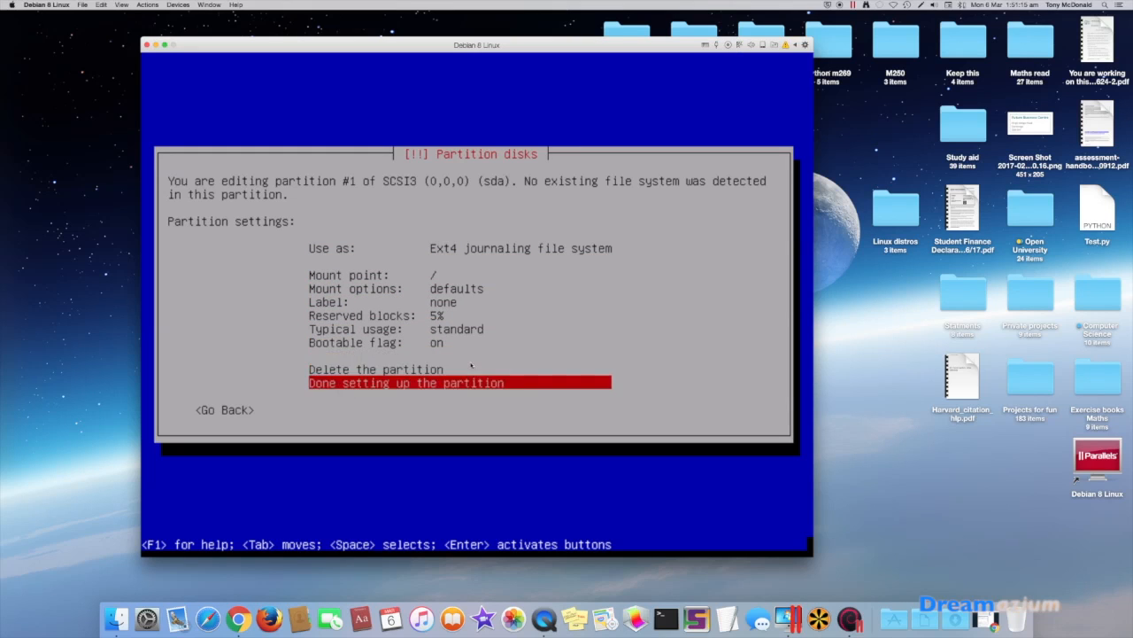
pyautogui.click(407, 383)
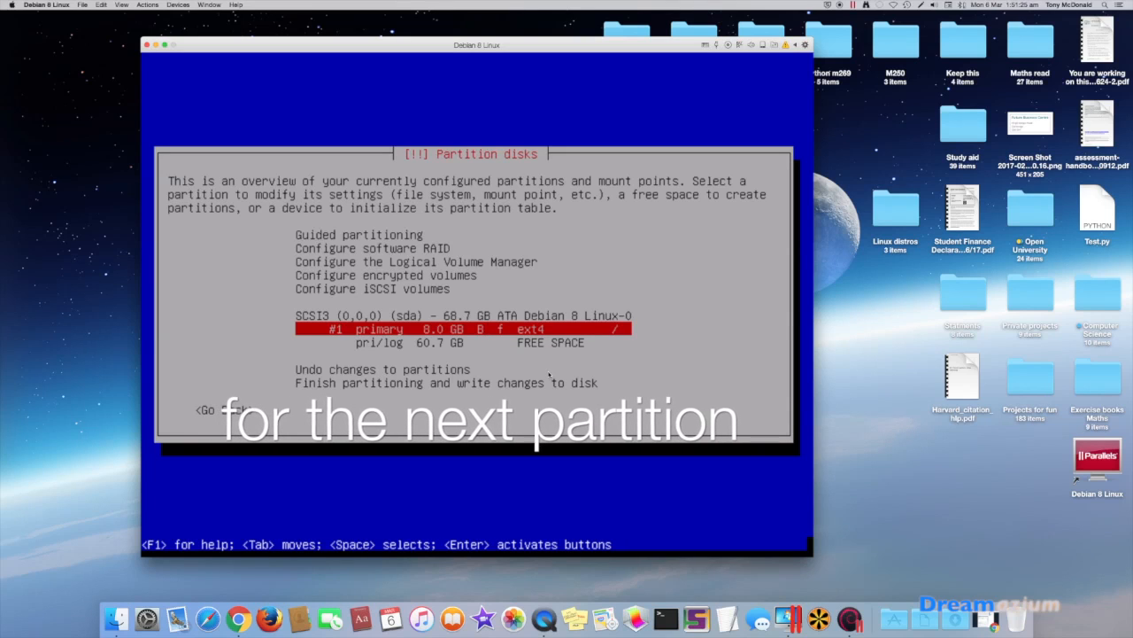
# Step: Create a 55.7 GB ext4 /home partition, then select the remaining 5.0 GB free space
pyautogui.press('Down')
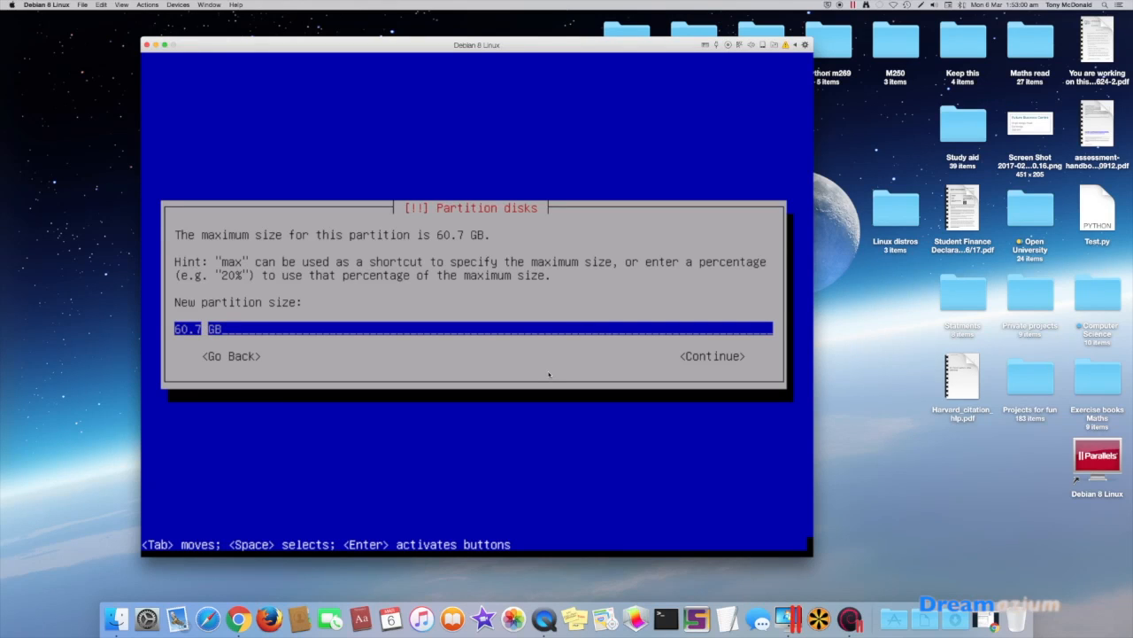
pyautogui.press('Backspace')
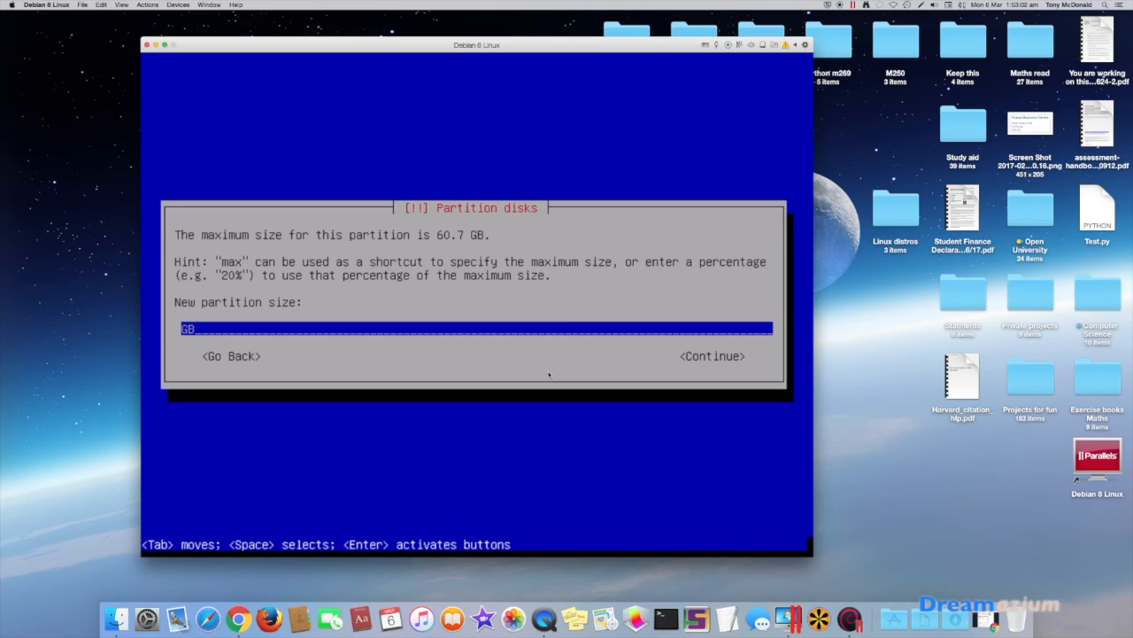
pyautogui.write('55')
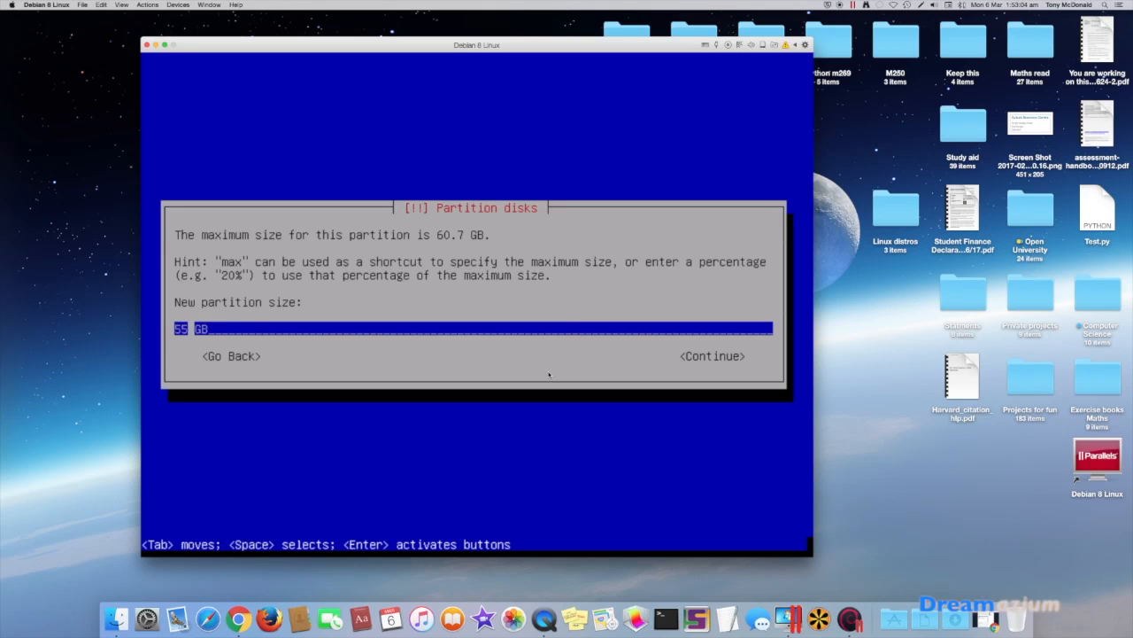
pyautogui.write('.7')
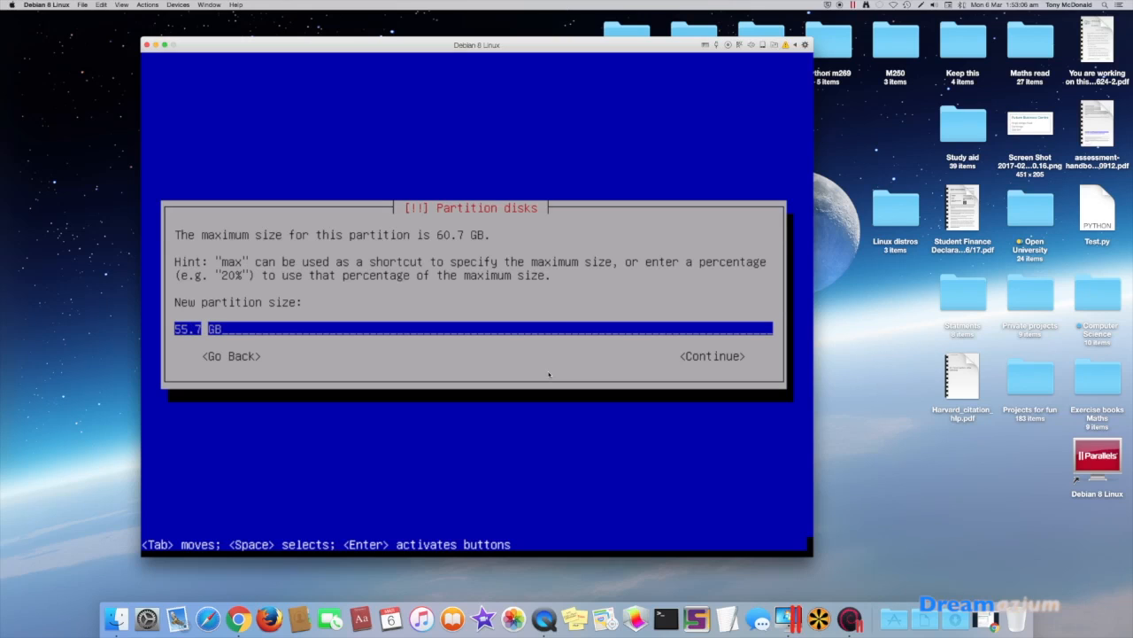
pyautogui.click(711, 355)
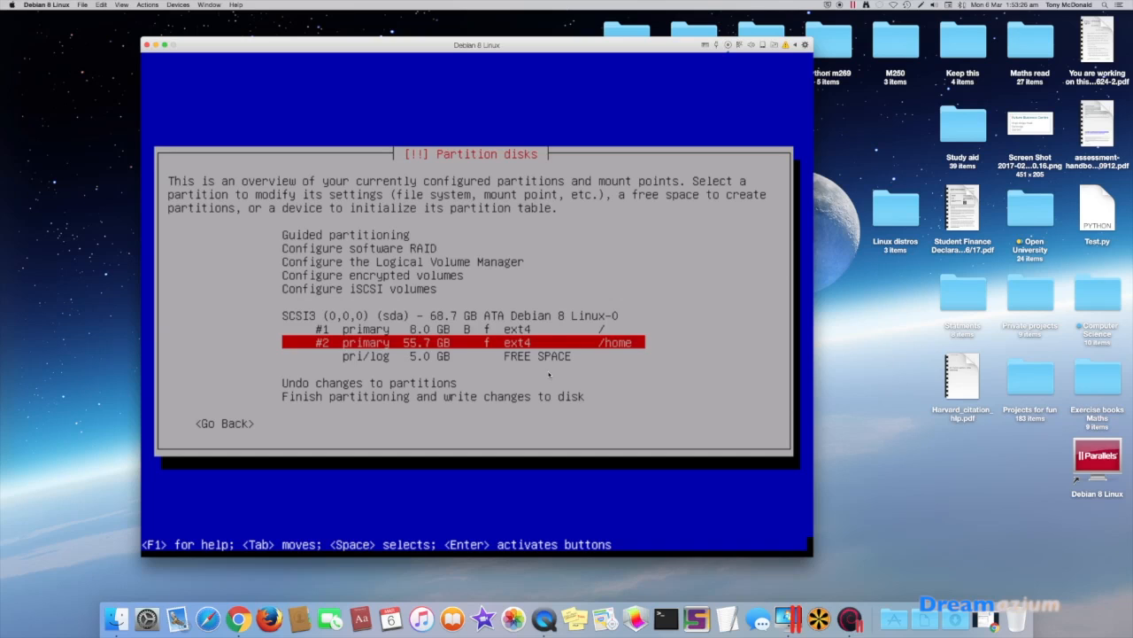
pyautogui.press('Down')
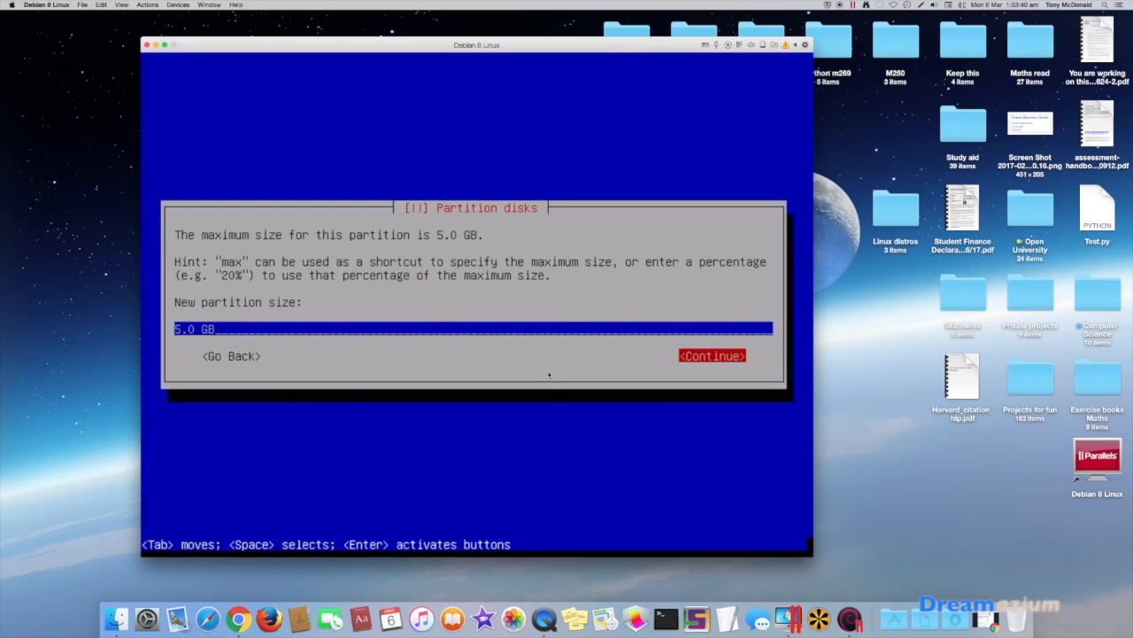
# Step: Create the 5.0 GB partition #3 and edit its 'Use as' setting
pyautogui.click(712, 355)
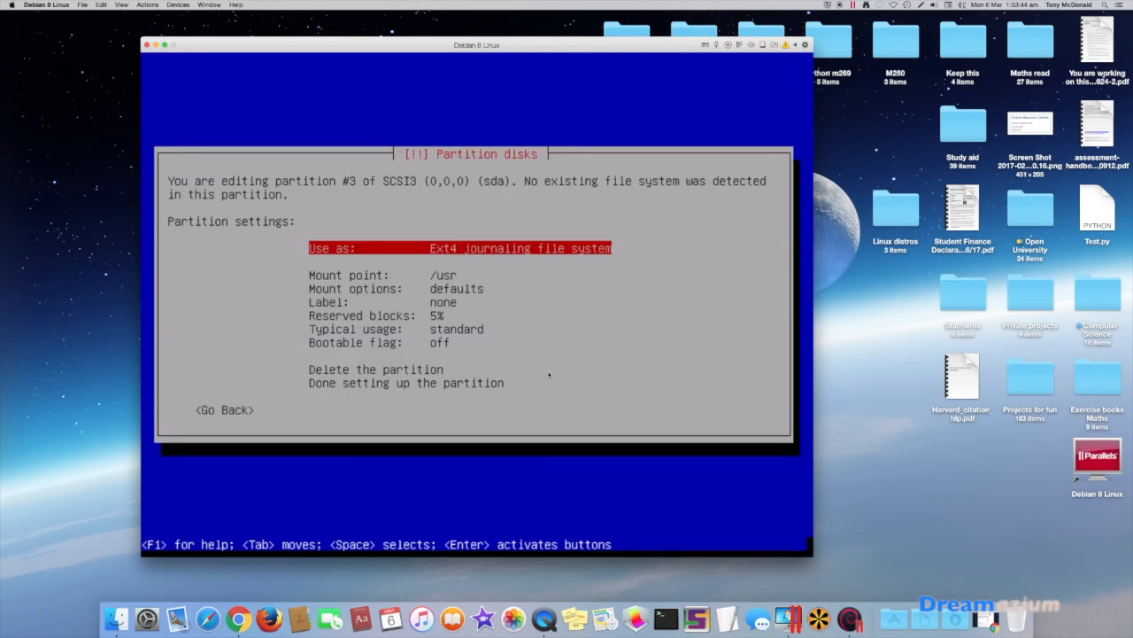
pyautogui.press('Down')
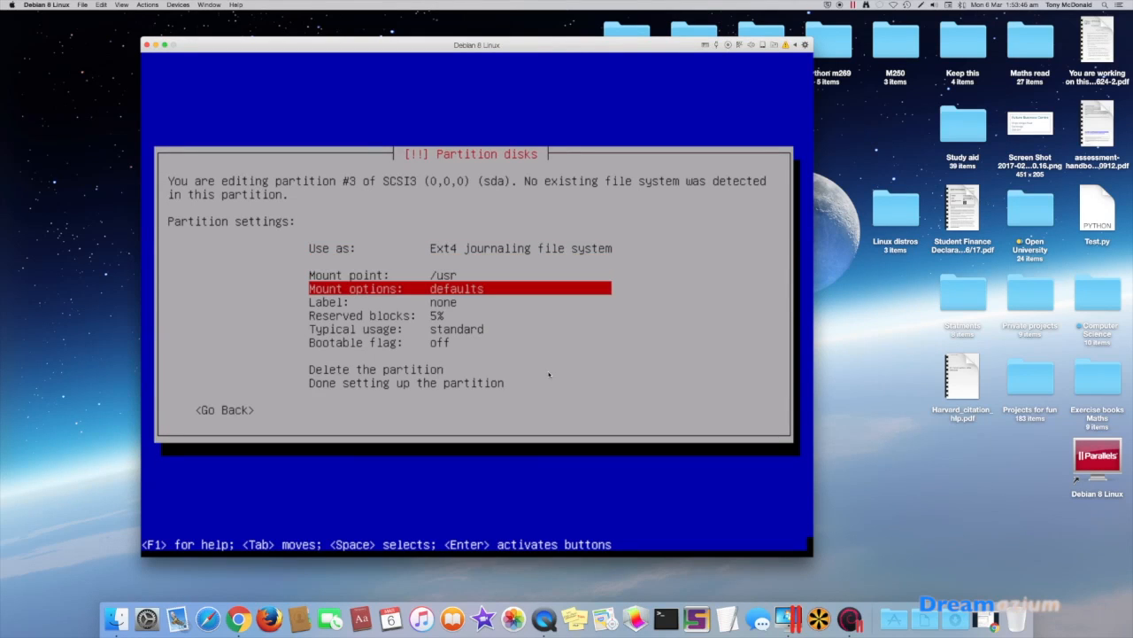
pyautogui.click(521, 248)
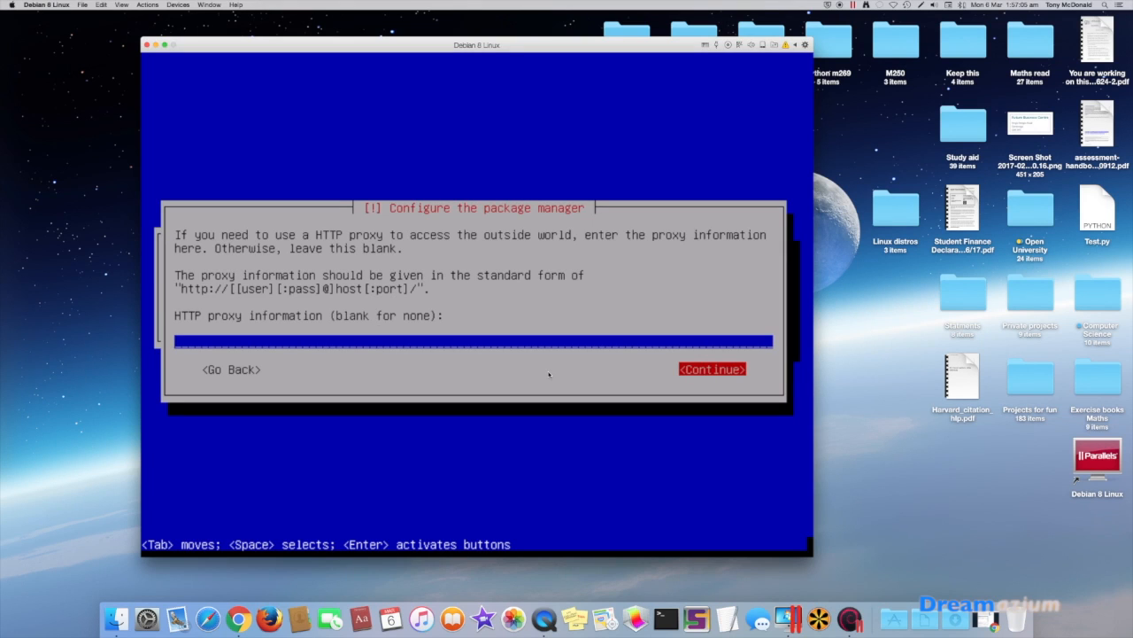
# Step: Skip the HTTP proxy and answer the popularity-contest survey
pyautogui.click(712, 369)
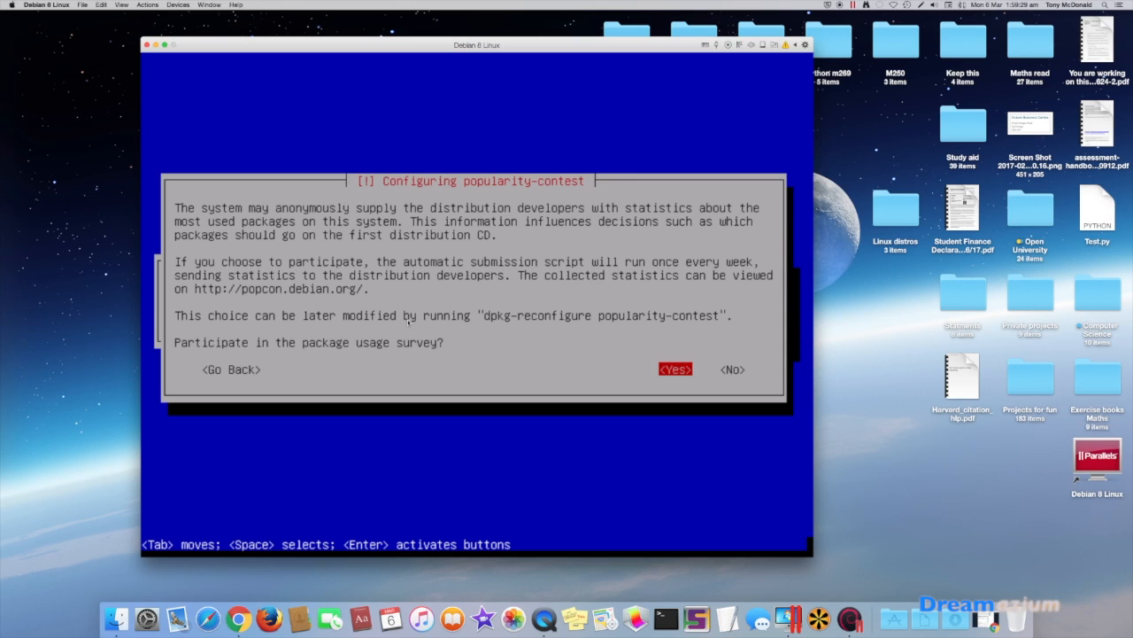
pyautogui.click(676, 369)
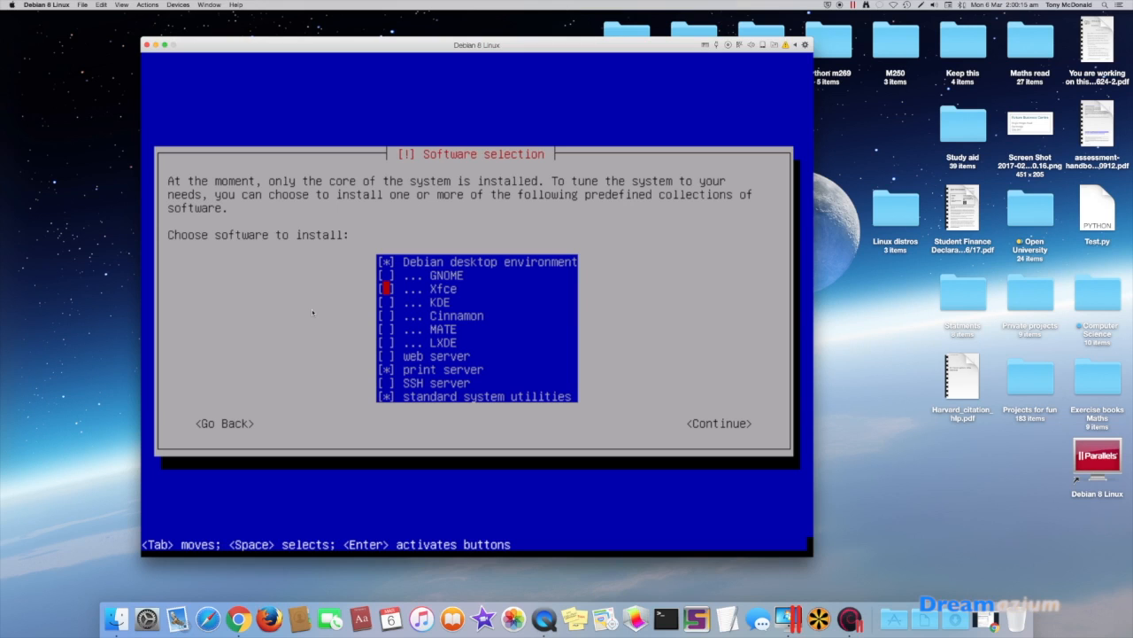
# Step: Confirm the desktop software collections and install GRUB to the master boot record
pyautogui.press('Down')
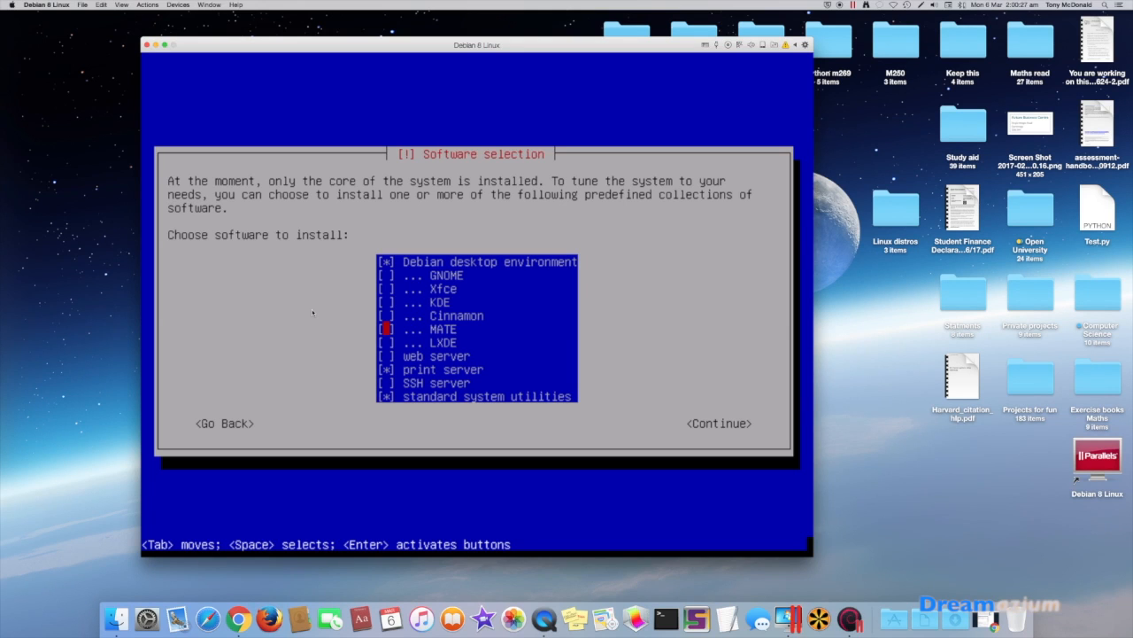
pyautogui.click(719, 423)
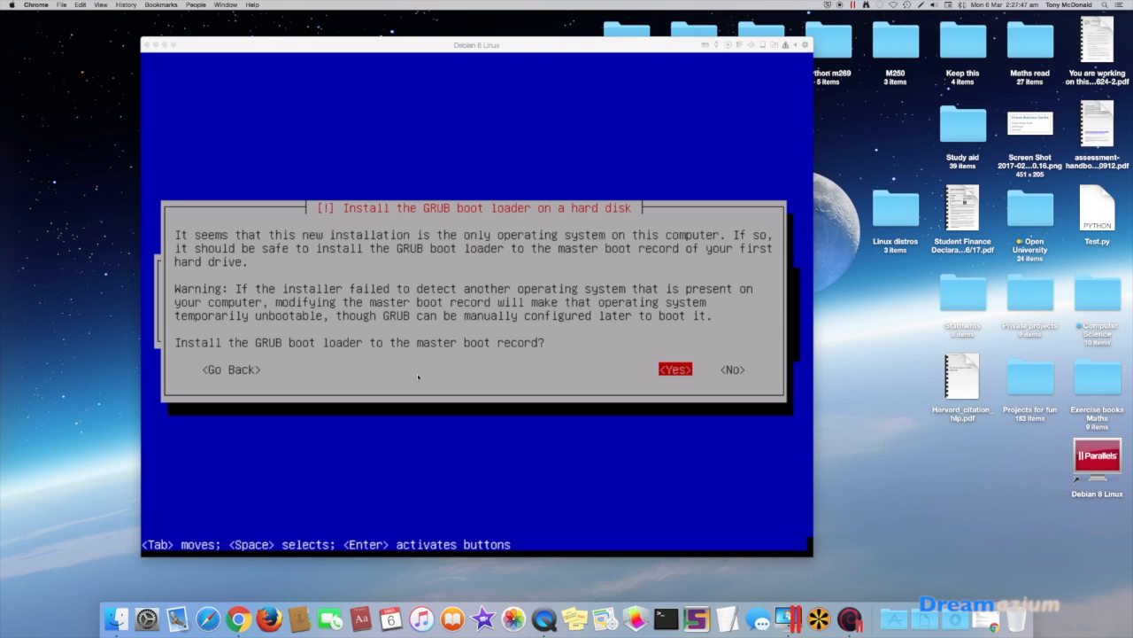
pyautogui.click(674, 369)
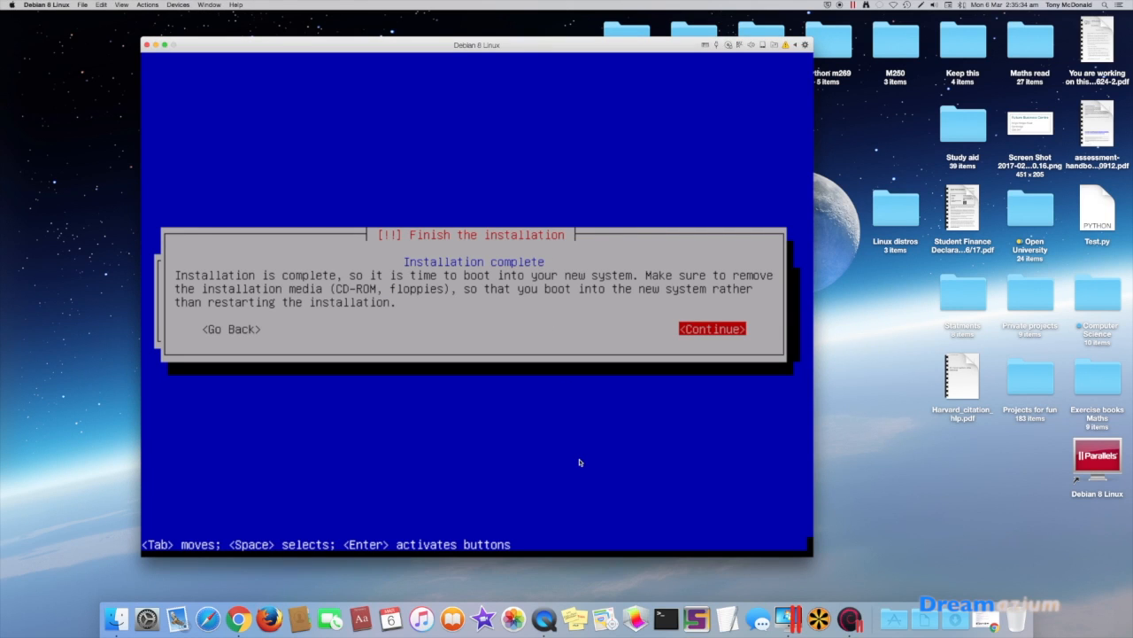
# Step: Reboot into Debian, choose the user account, and sign in to GNOME
pyautogui.click(712, 328)
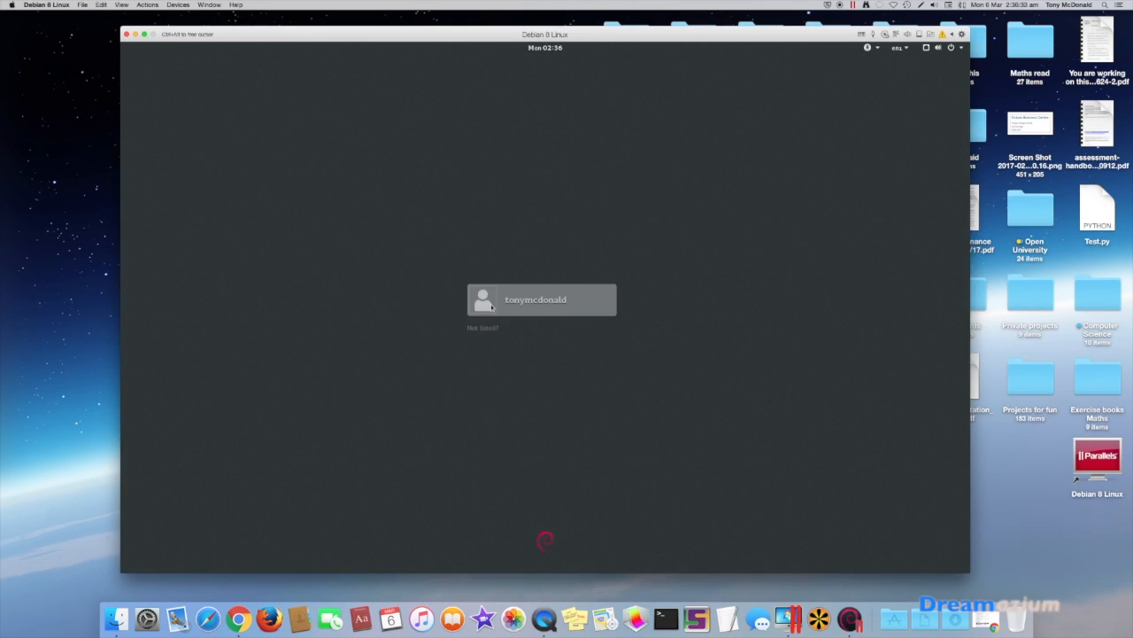
pyautogui.click(541, 300)
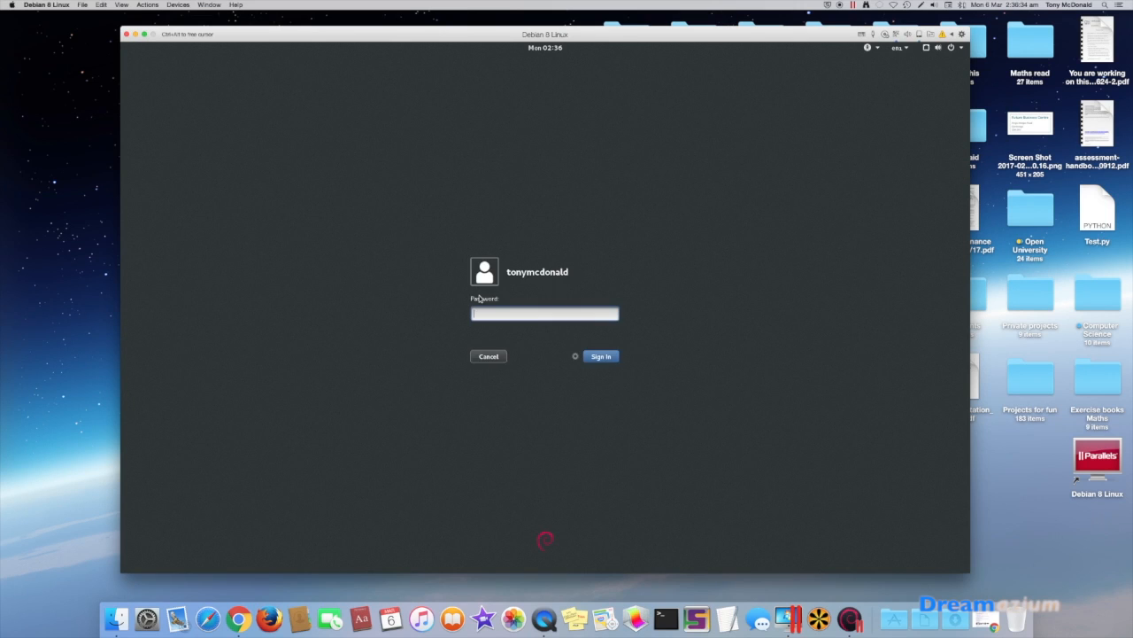
pyautogui.moveTo(390, 302)
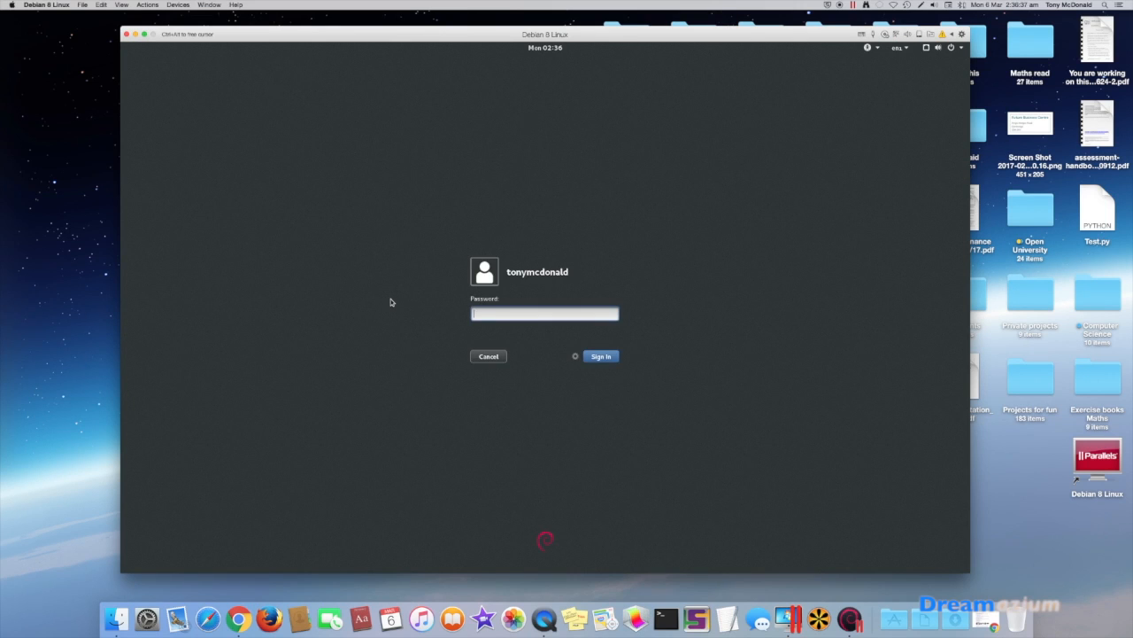
pyautogui.click(601, 356)
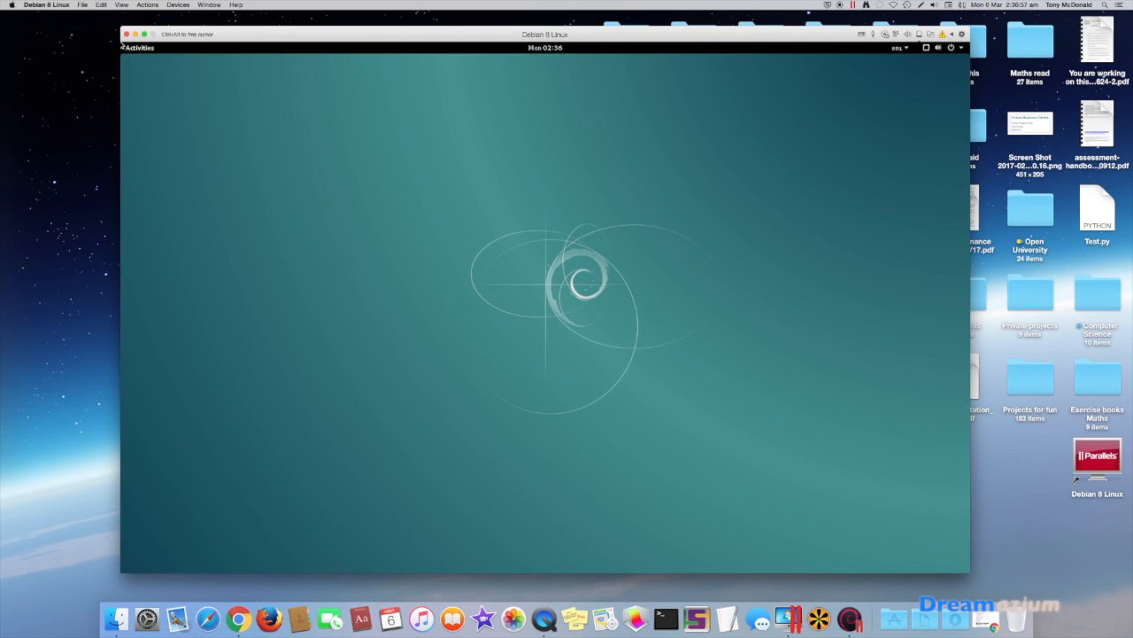
# Step: Open the GNOME Activities overview showing the dash and workspace switcher
pyautogui.click(139, 47)
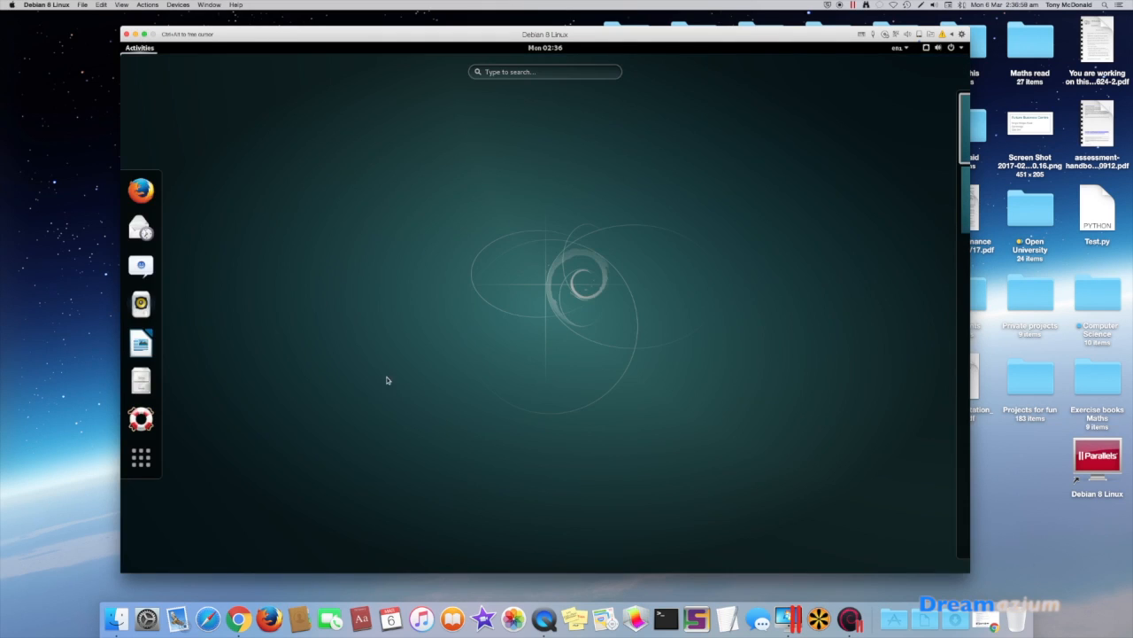
pyautogui.moveTo(424, 286)
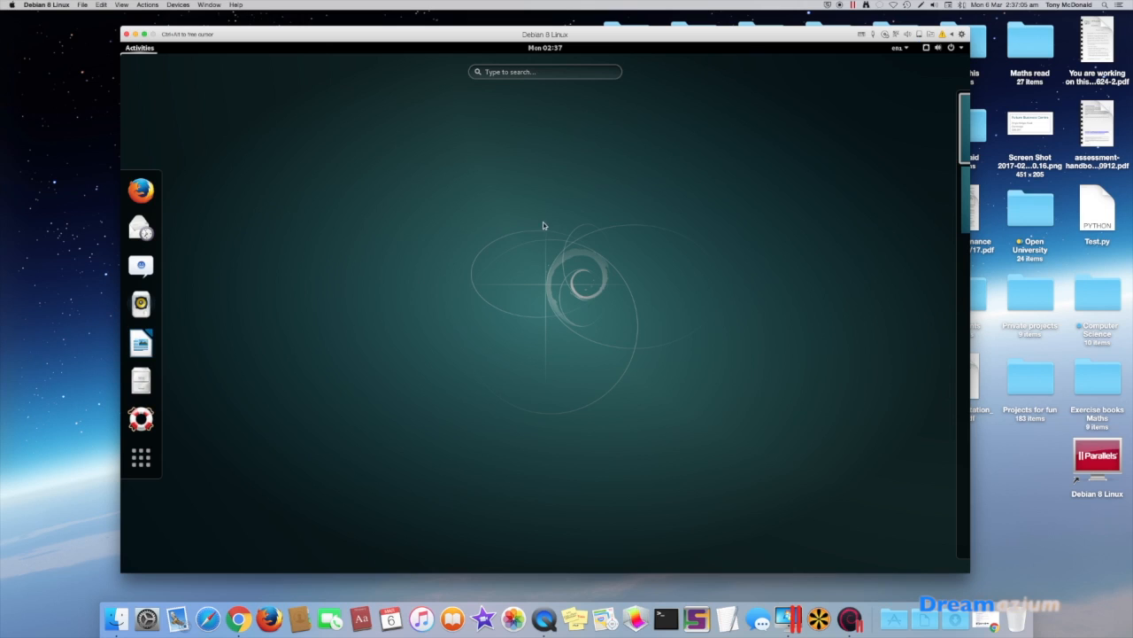
pyautogui.moveTo(586, 188)
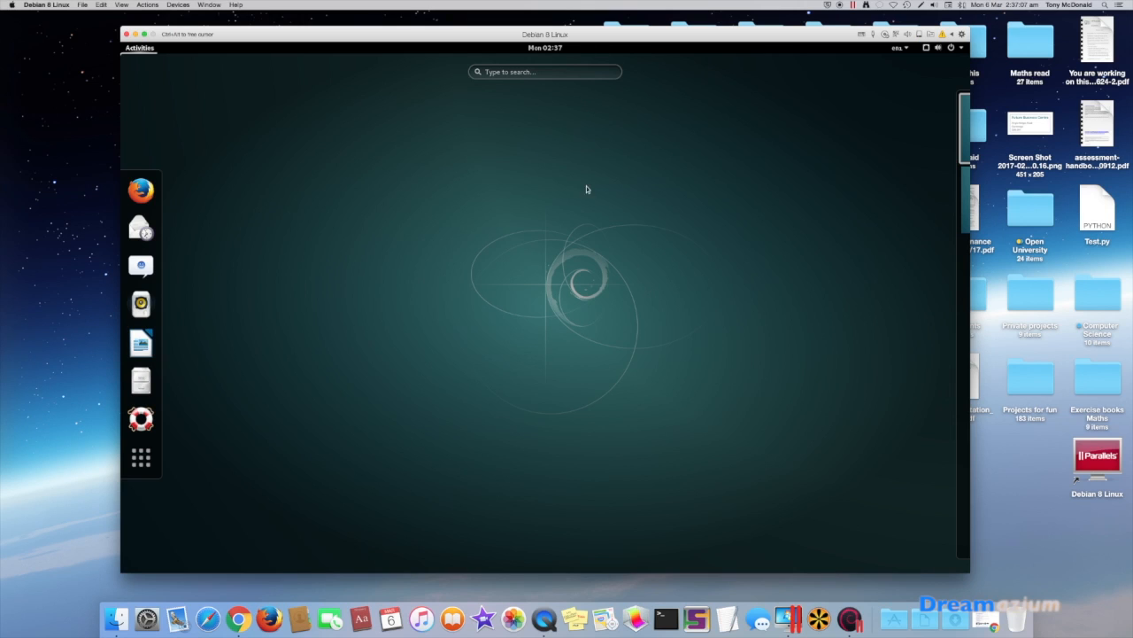
pyautogui.moveTo(554, 286)
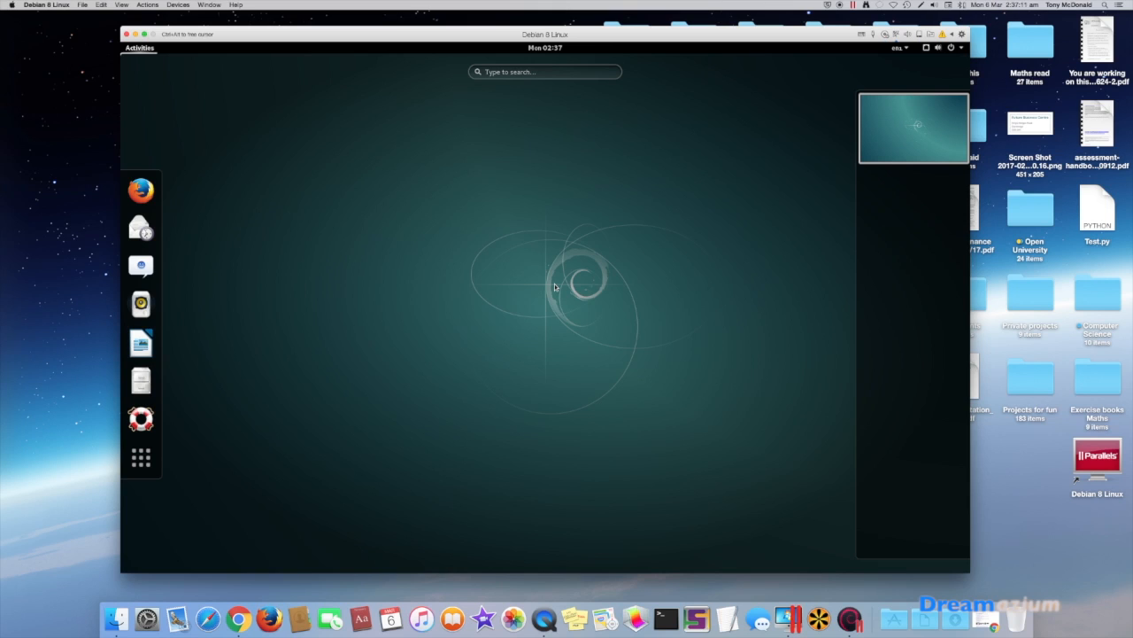
pyautogui.moveTo(900, 230)
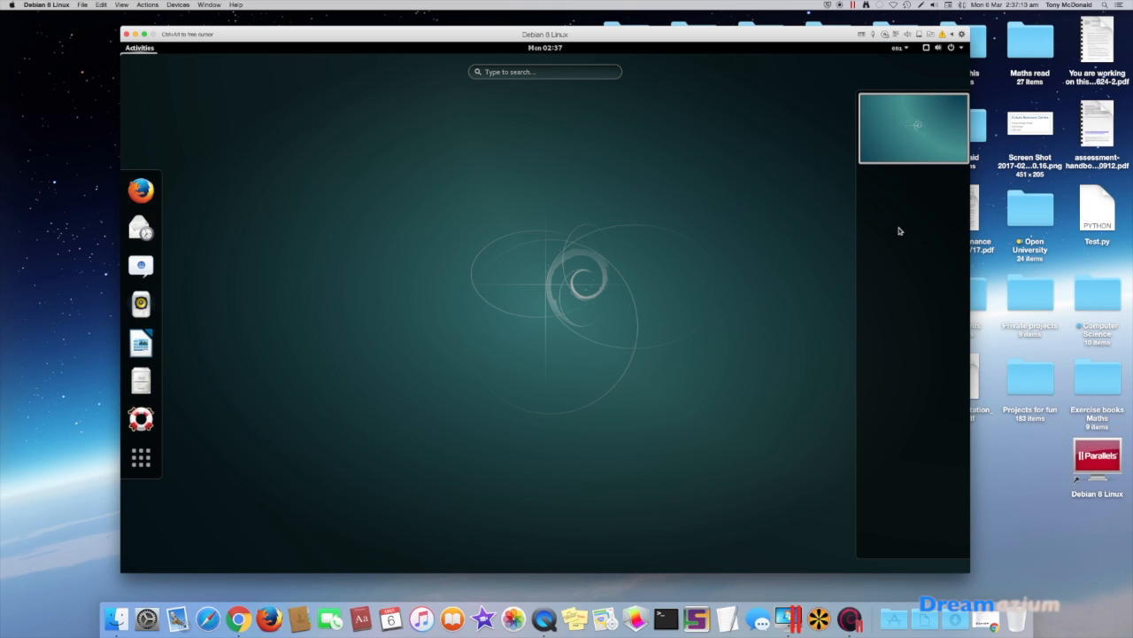